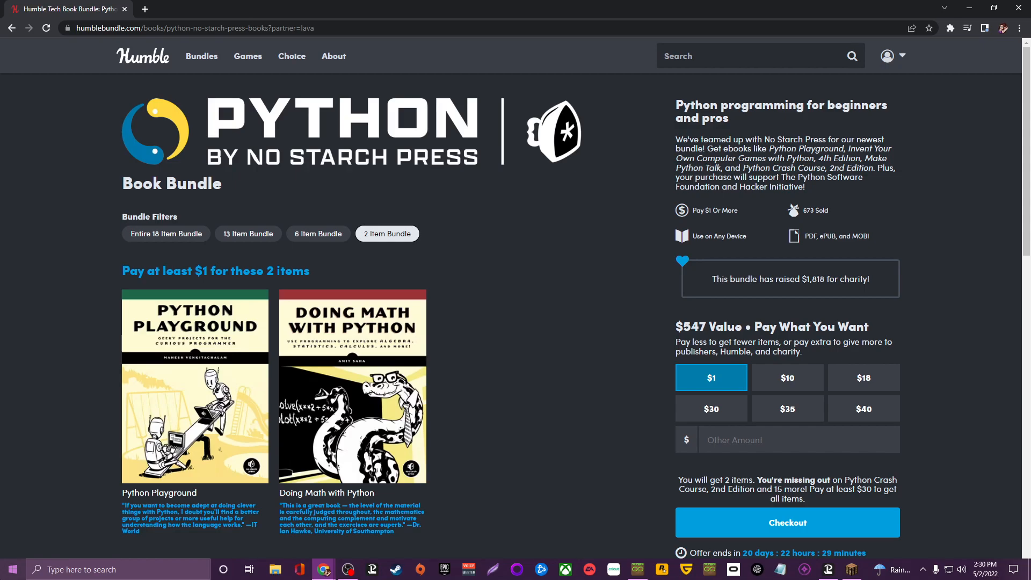
Step: Open the listing of current bundles and scroll down to the donation options
click(201, 56)
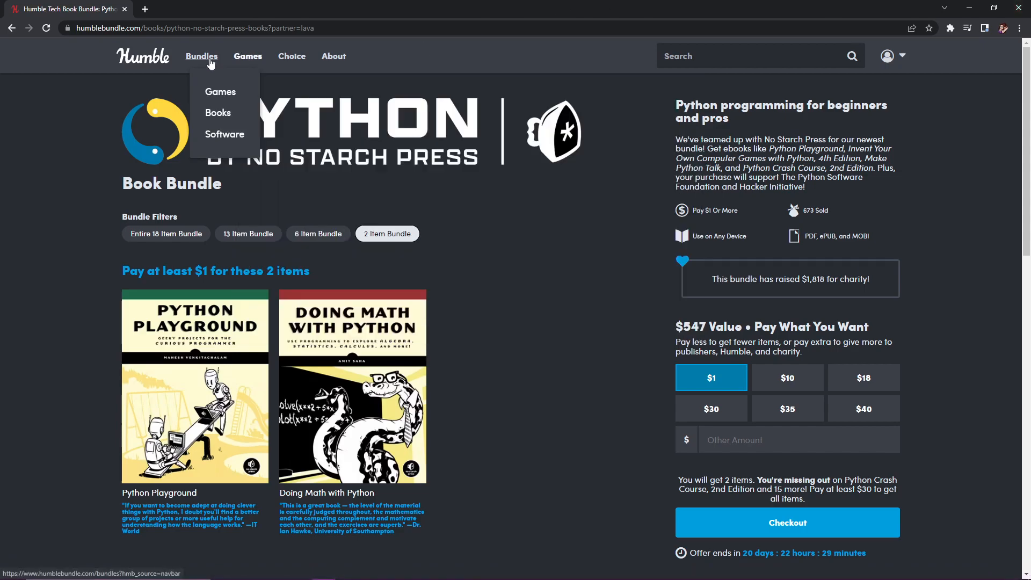
click(201, 55)
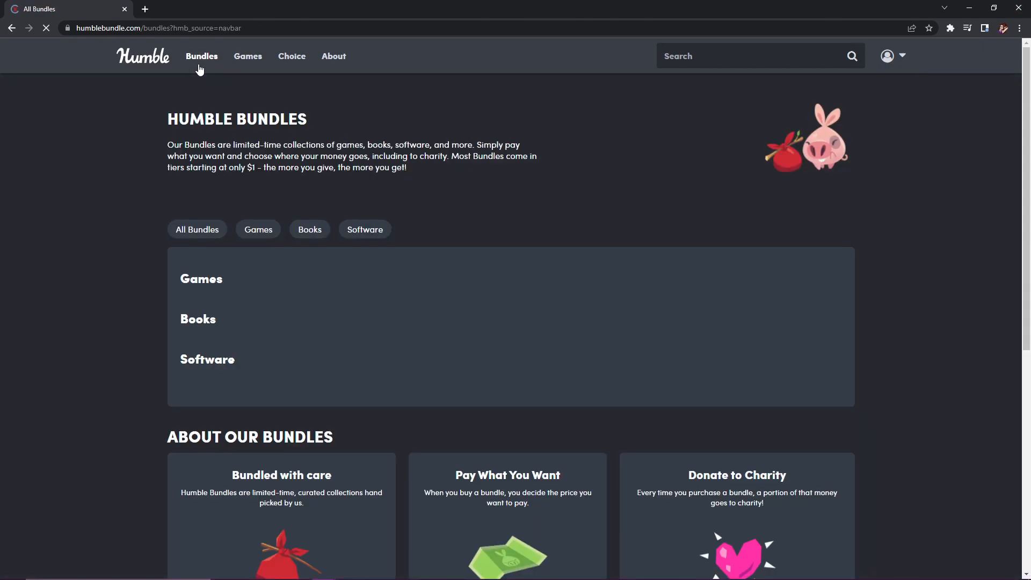
scroll(down, 3)
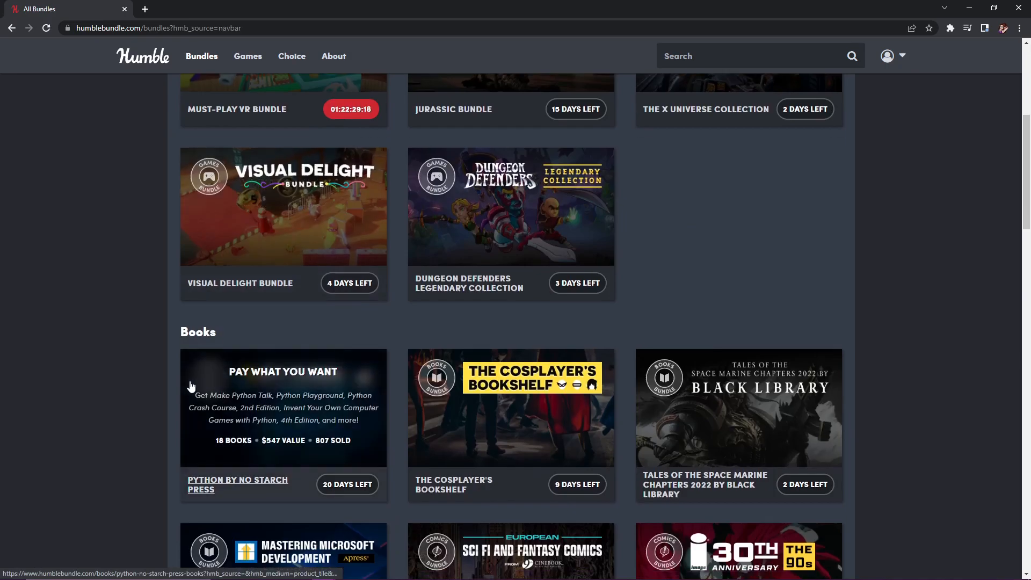
scroll(down, 3)
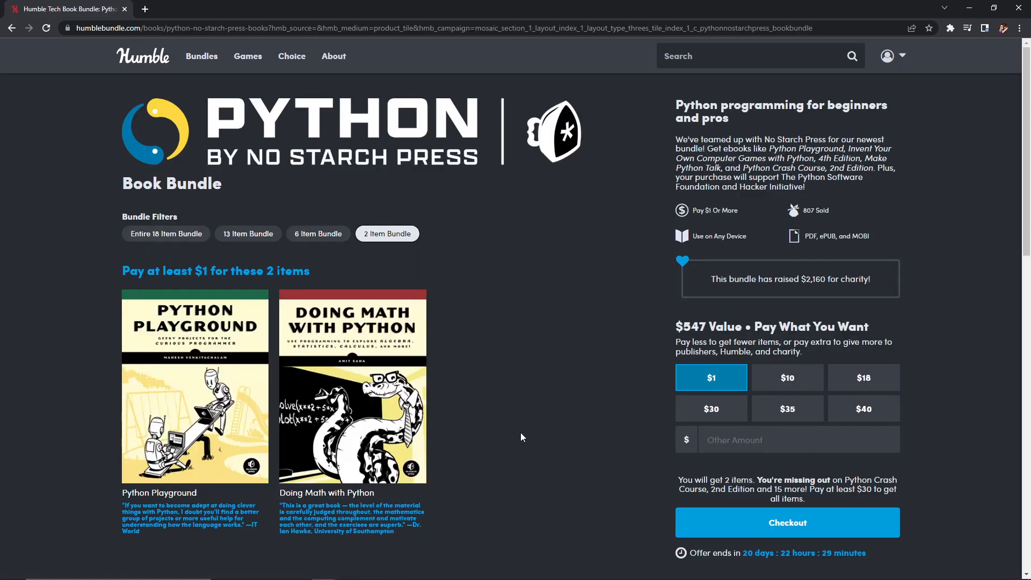
scroll(down, 3)
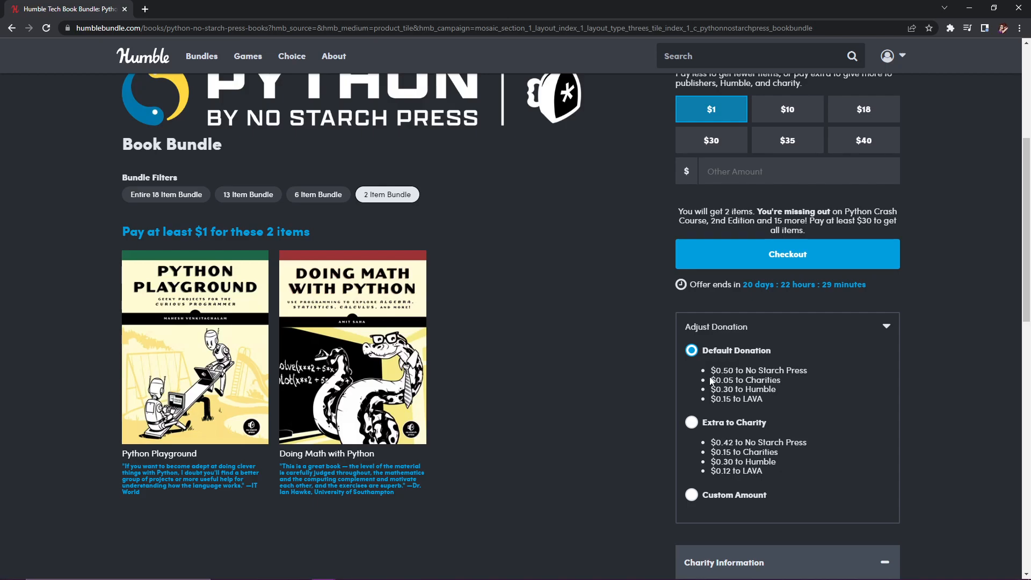
mouse_move(728, 367)
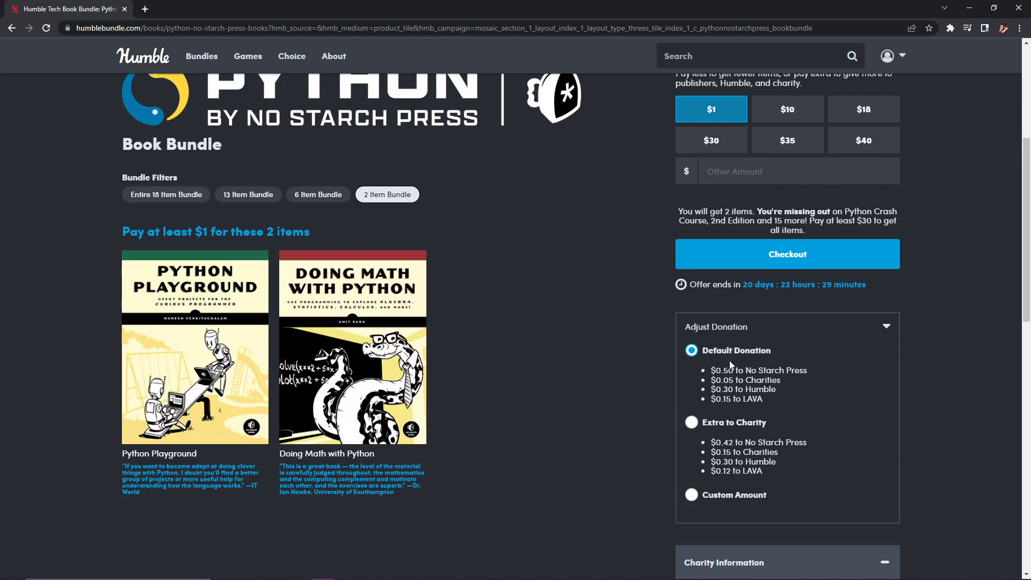
Step: Set a custom $1 split: No Starch $0.09, charities $0.60, Humble $0.31, LAVA $0.00
click(691, 422)
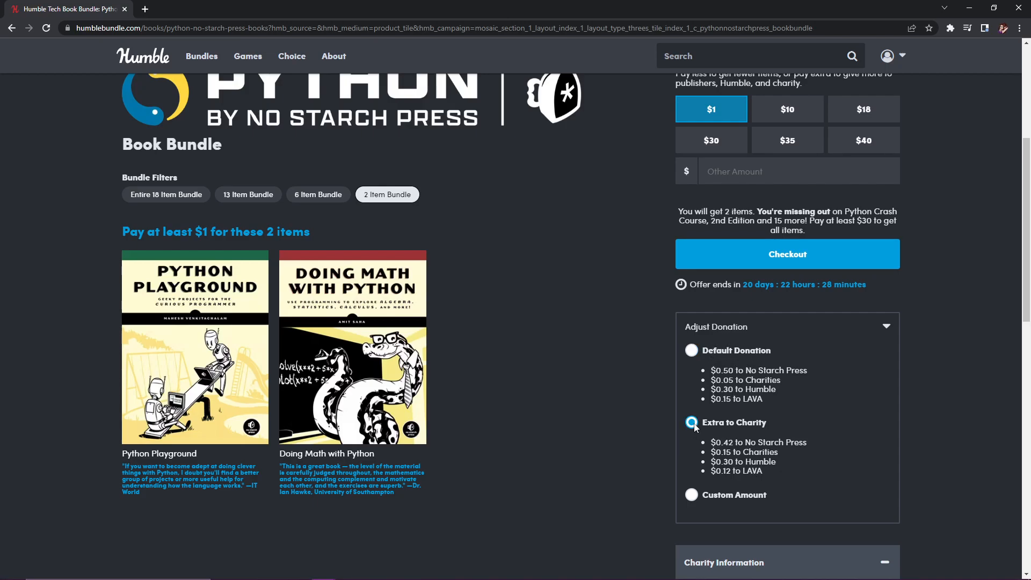
click(691, 495)
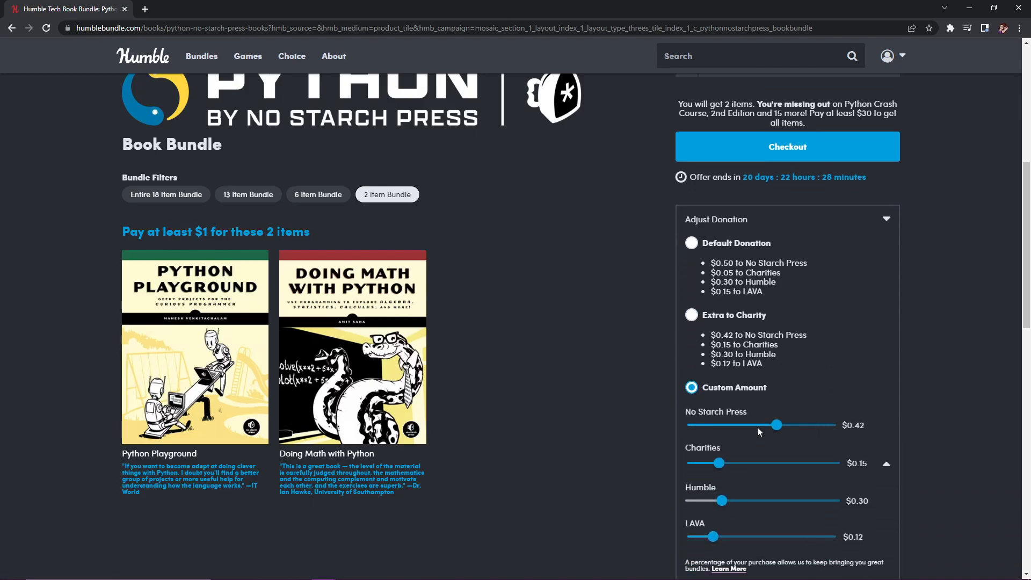
mouse_move(728, 468)
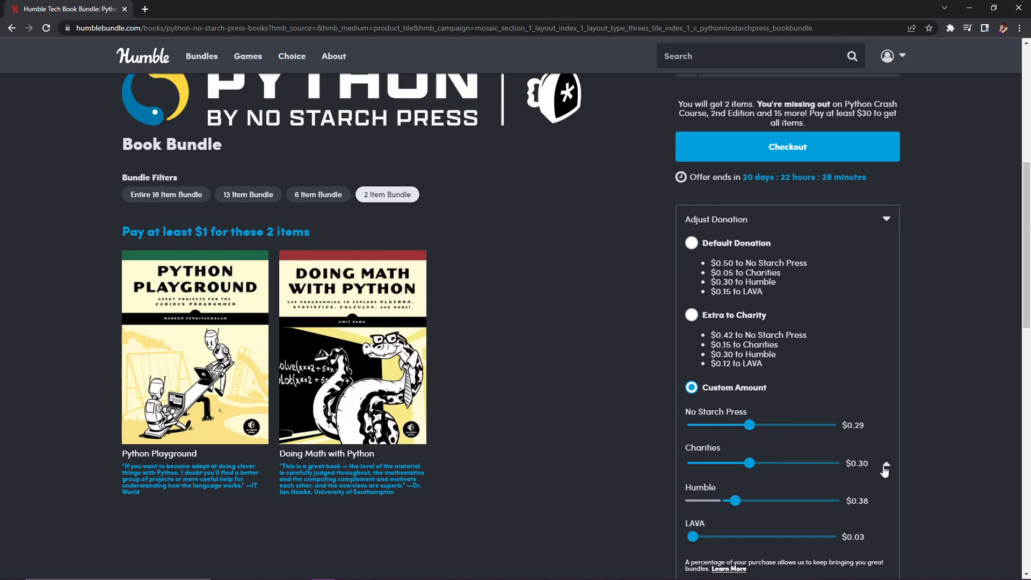
click(885, 462)
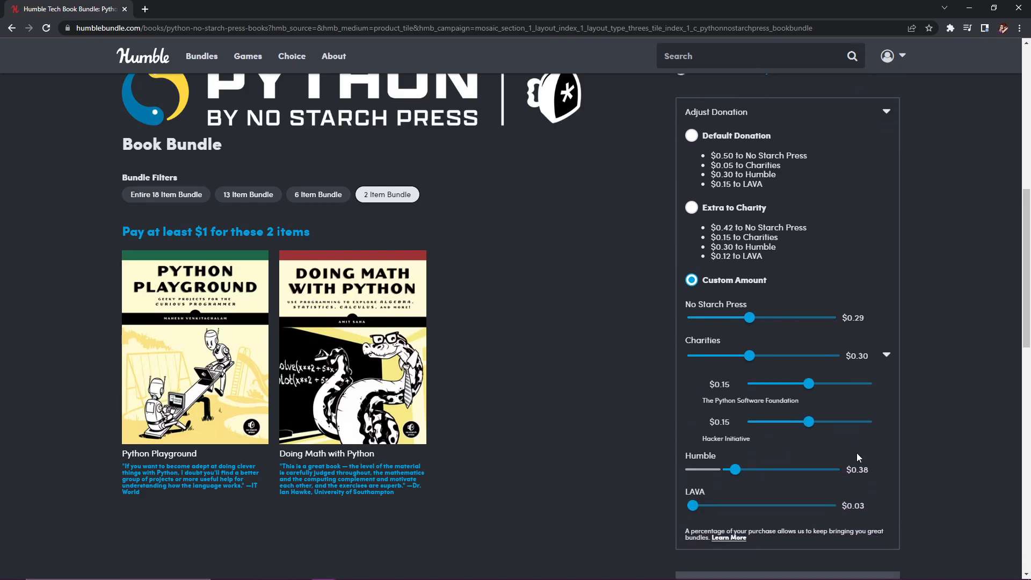
mouse_move(808, 384)
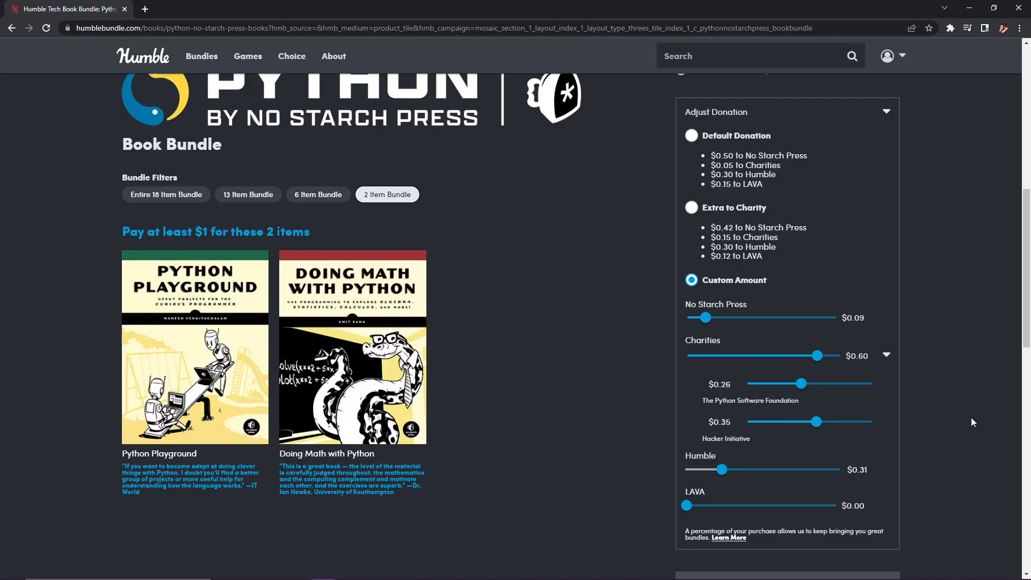
mouse_move(964, 409)
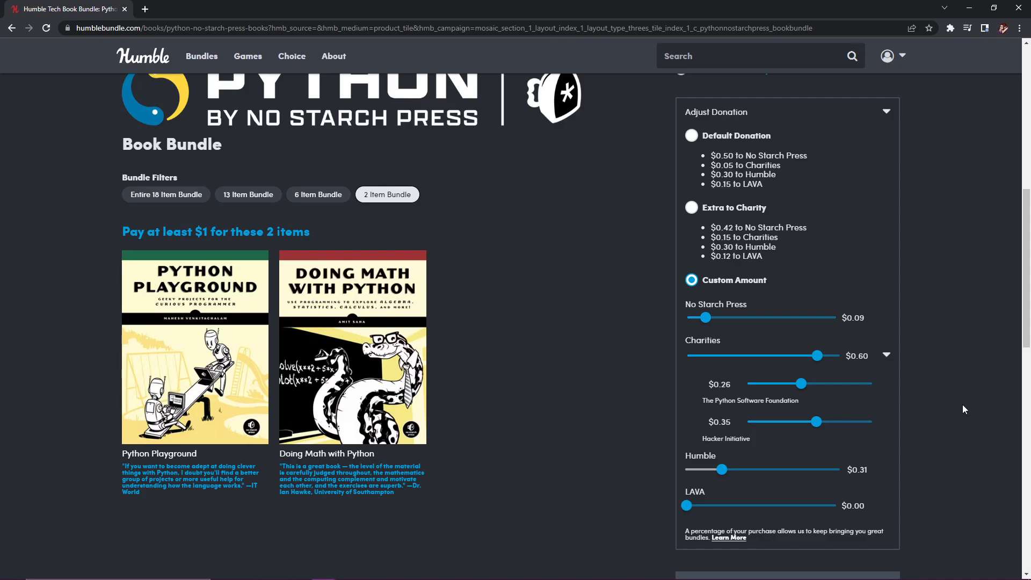
scroll(up, 3)
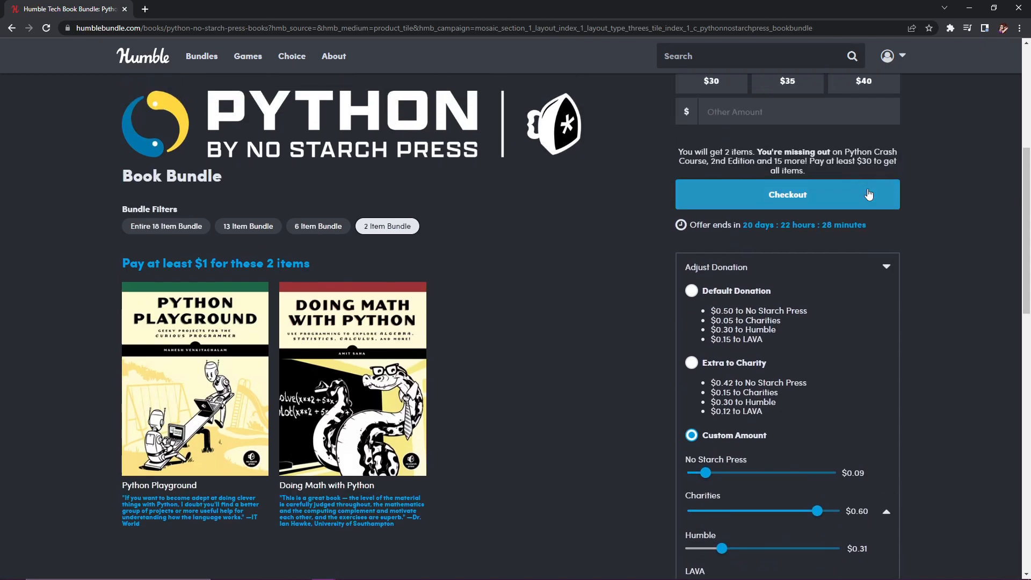
Step: Collapse the Adjust Donation panel and scroll back to the 2-item tier's books
click(884, 267)
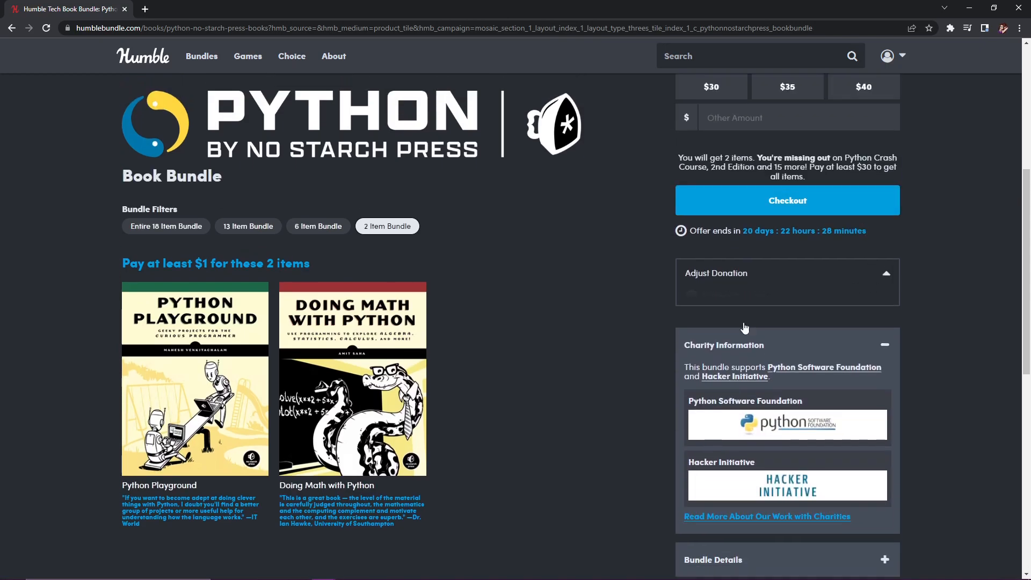
scroll(up, 3)
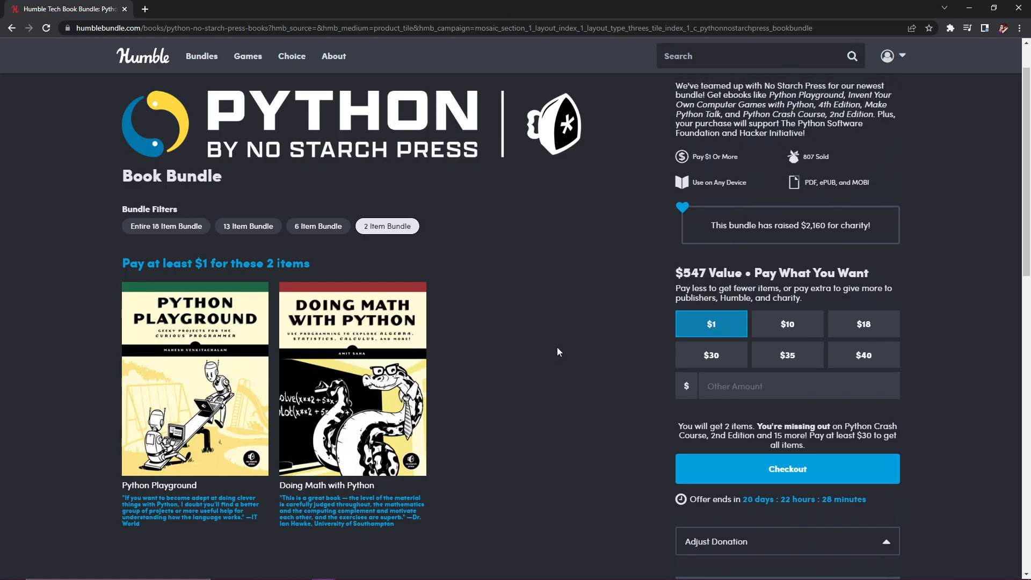
scroll(down, 3)
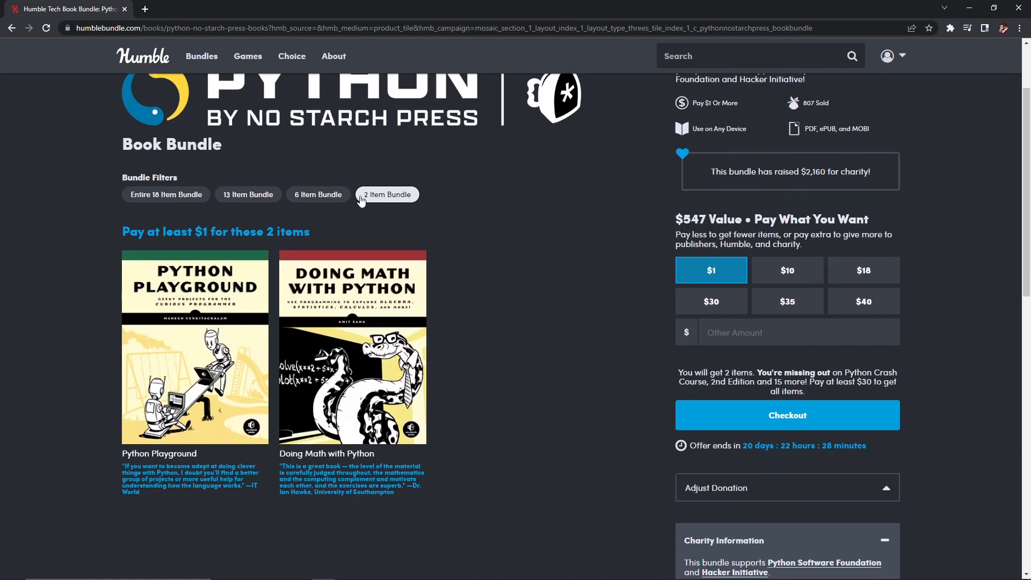
mouse_move(368, 191)
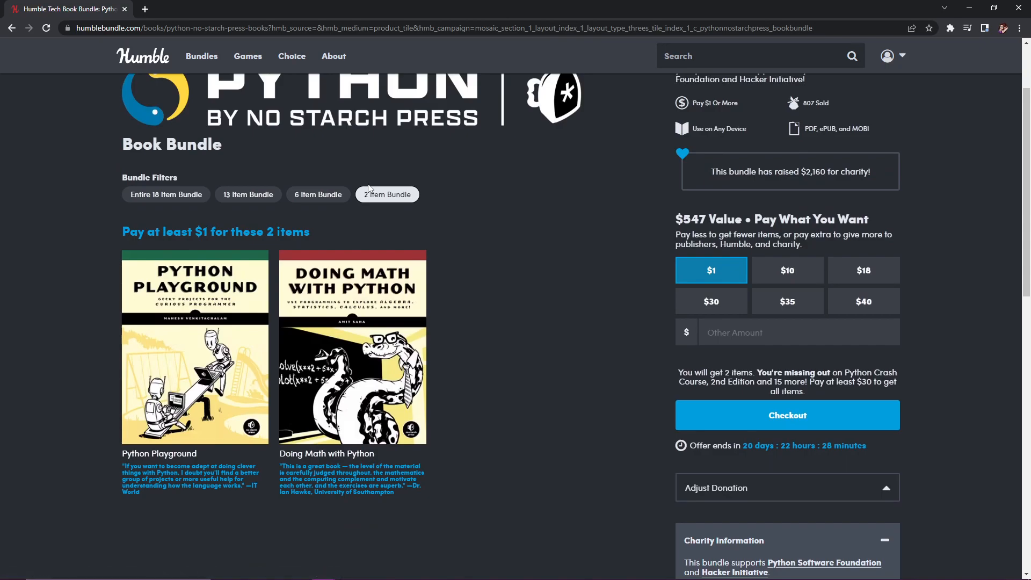
mouse_move(387, 201)
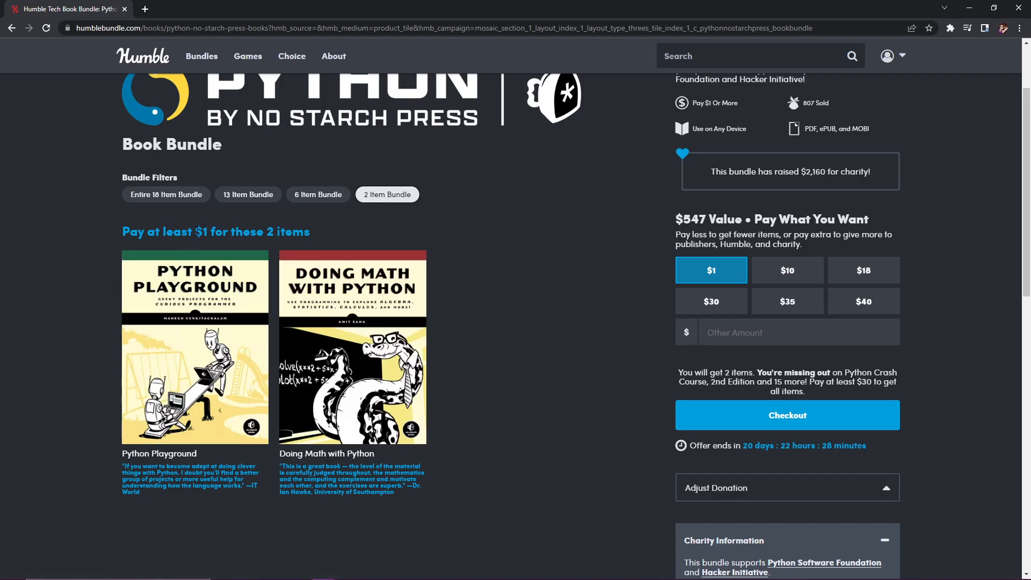
mouse_move(384, 389)
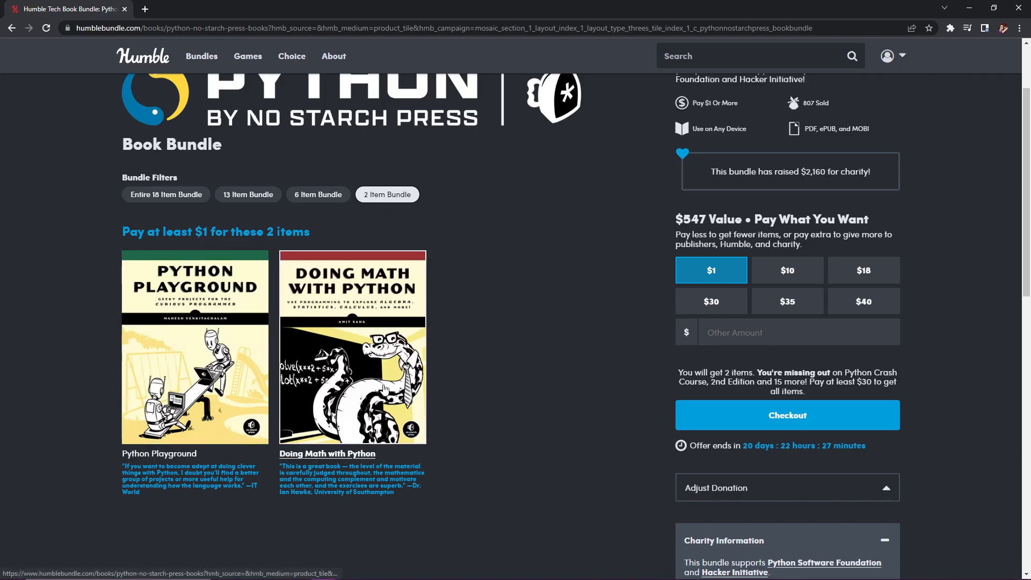
mouse_move(246, 378)
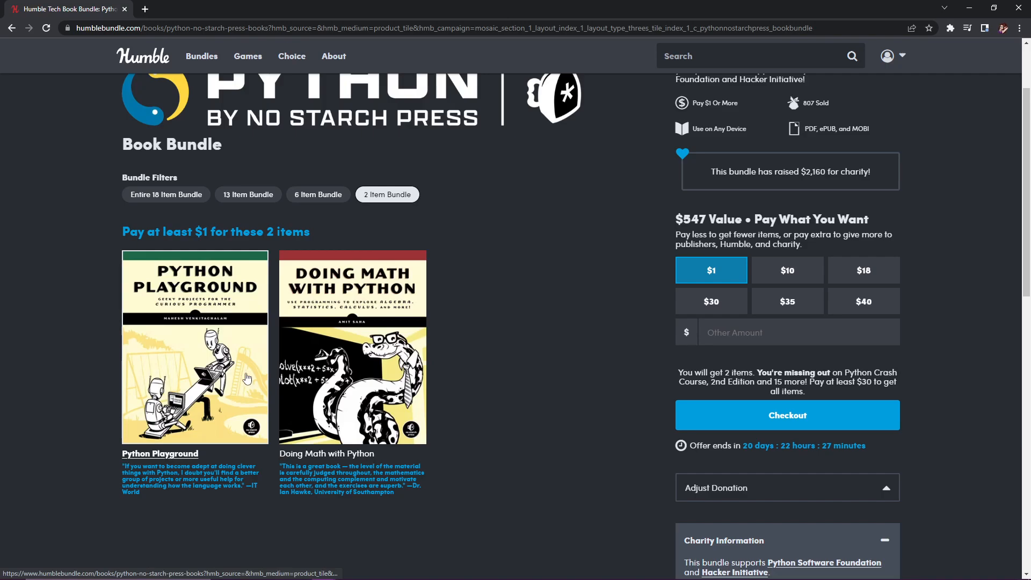
mouse_move(252, 375)
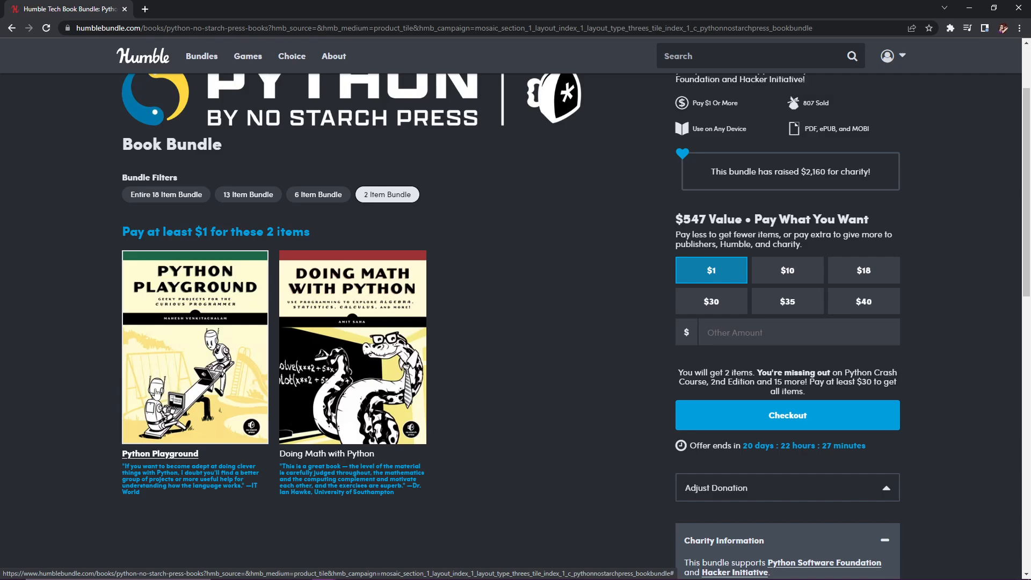
mouse_move(132, 399)
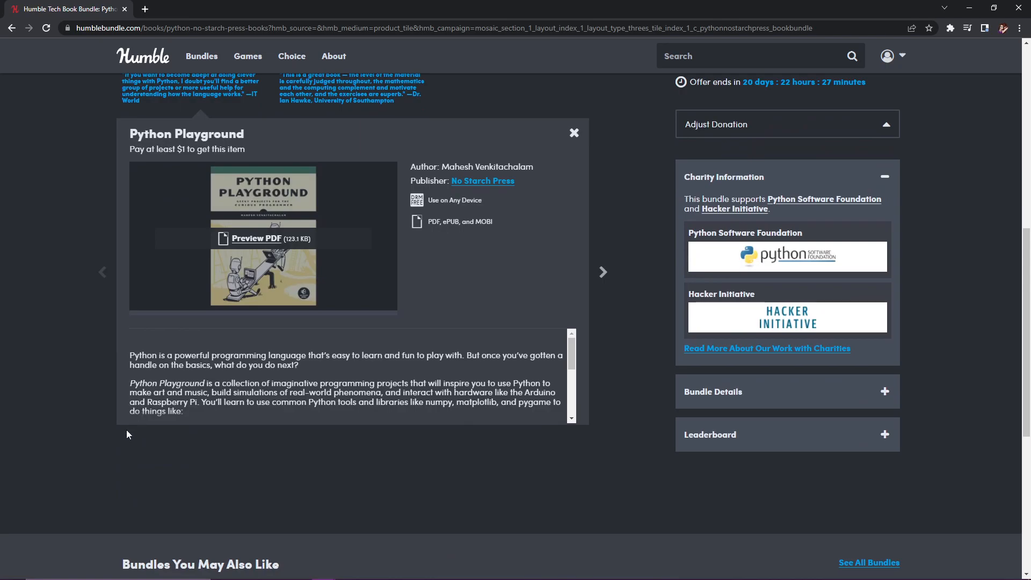
mouse_move(483, 181)
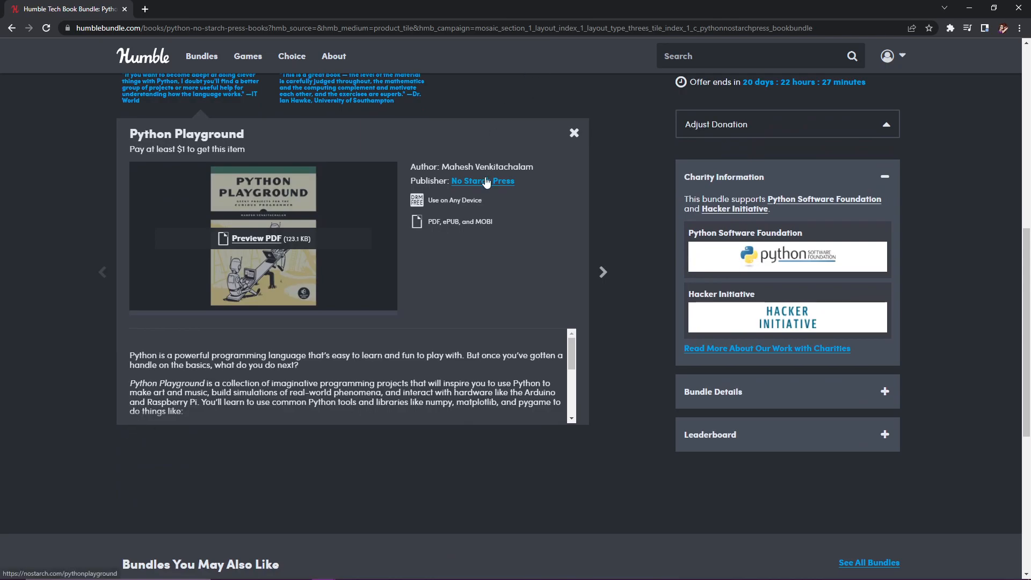
Step: View Python Playground's No Starch Press page, then close that tab to return
click(482, 181)
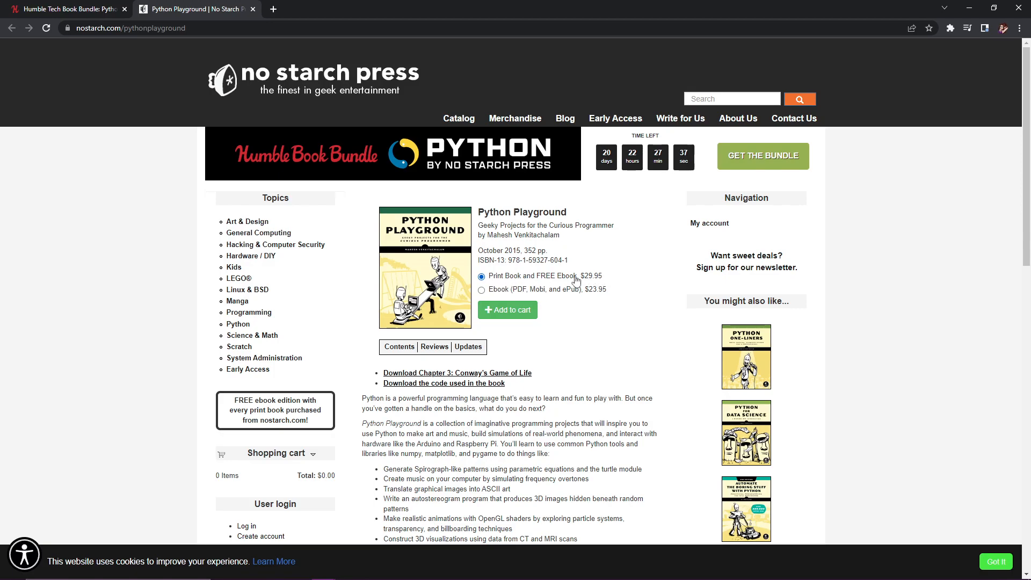
mouse_move(582, 301)
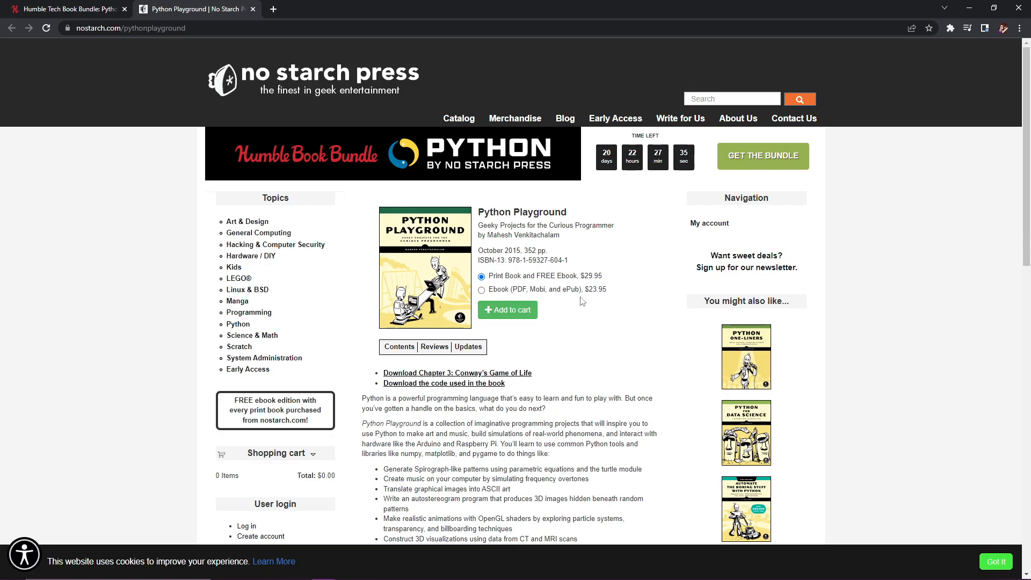
mouse_move(245, 9)
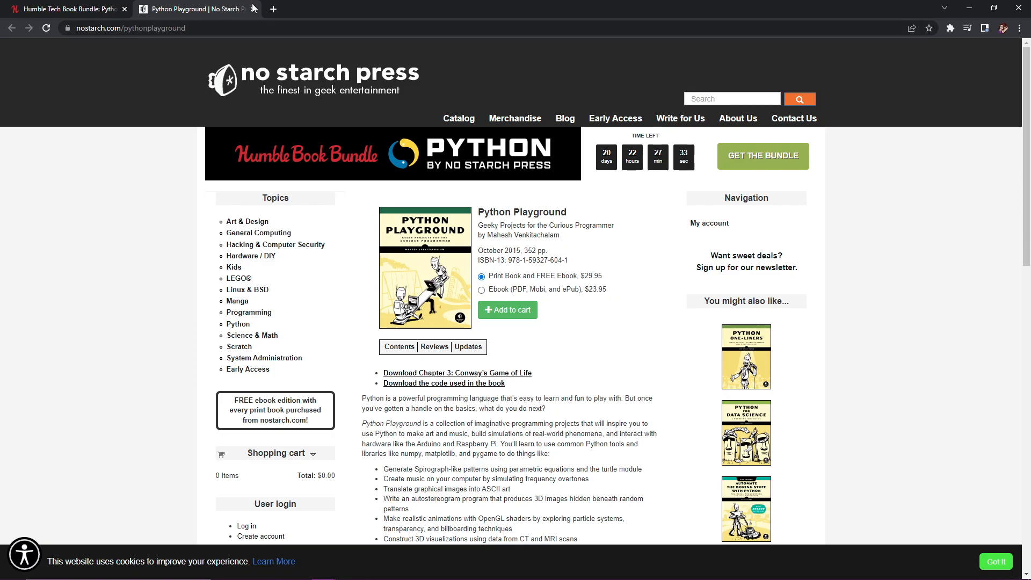
click(66, 9)
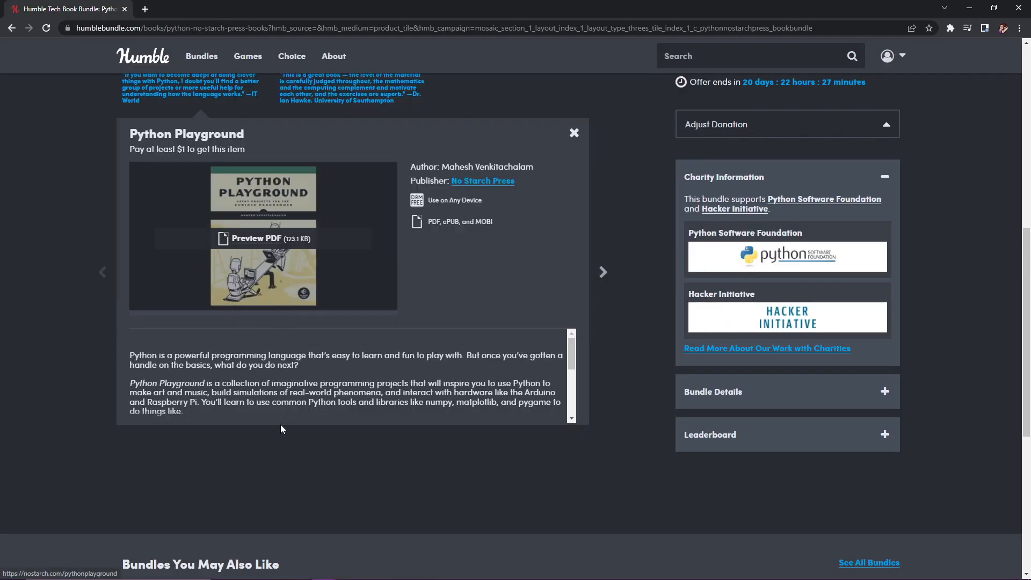
scroll(down, 3)
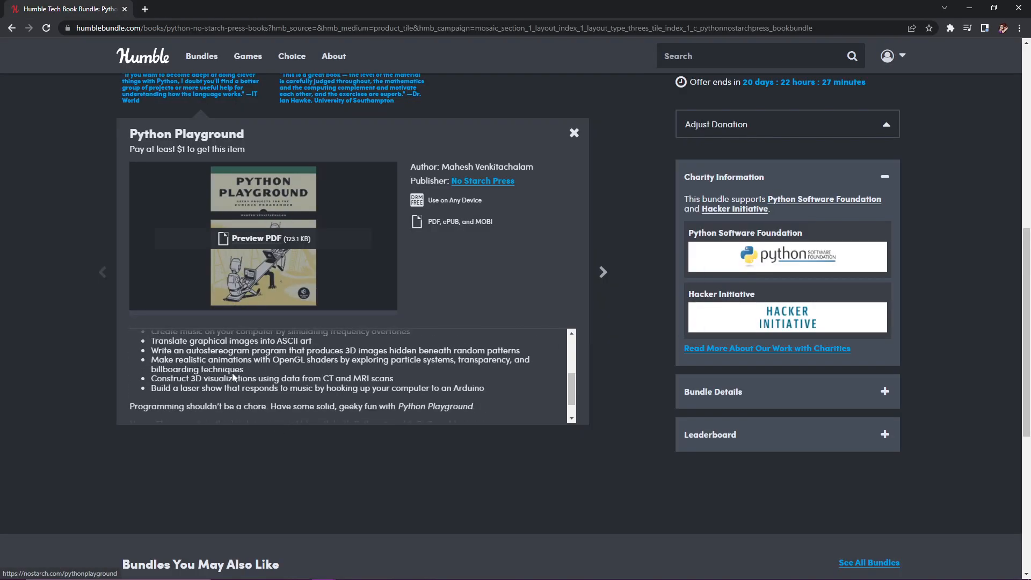
scroll(up, 3)
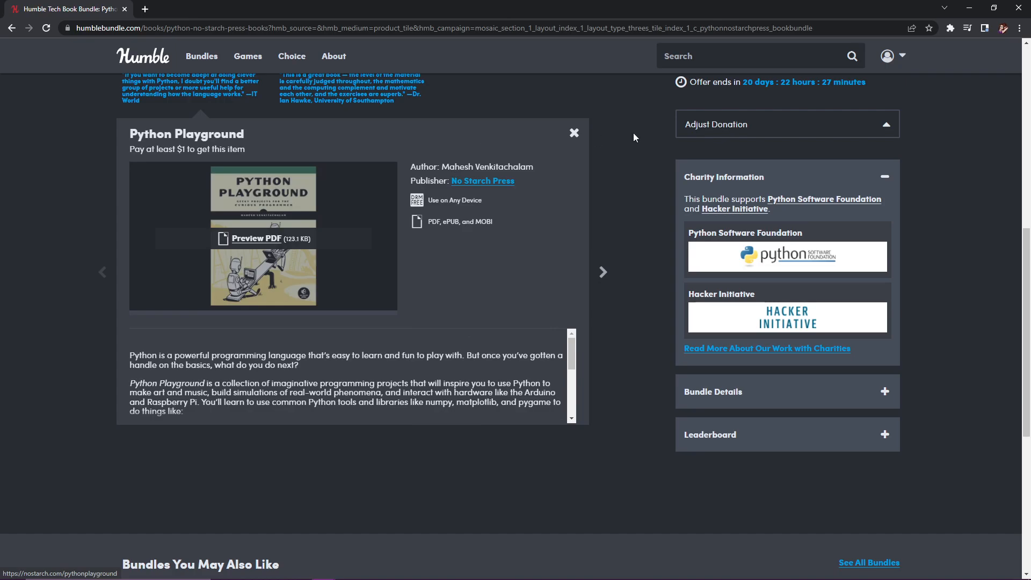
Step: Close the Python Playground popup and return to the 2 Item Bundle view
click(573, 133)
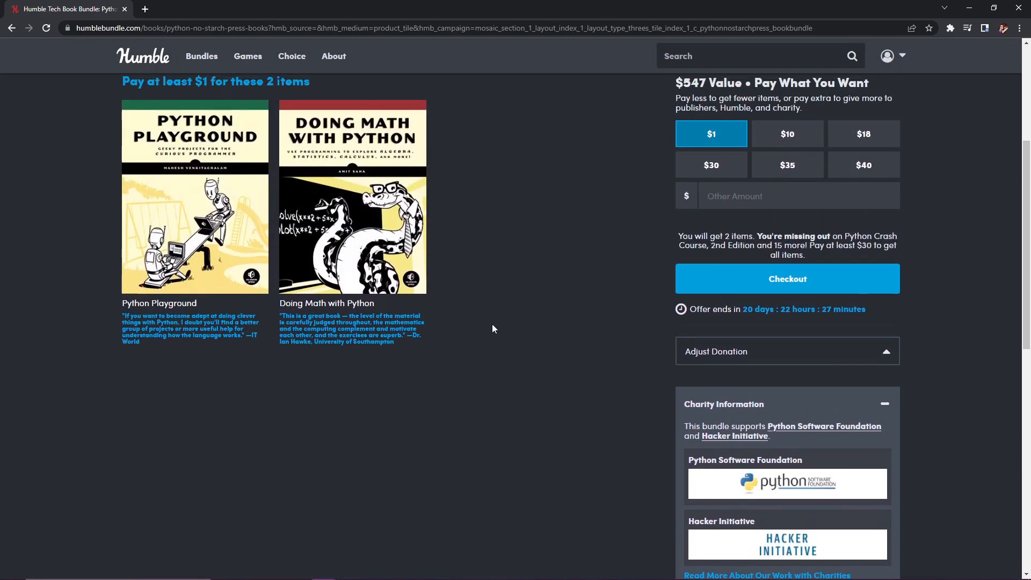
scroll(up, 3)
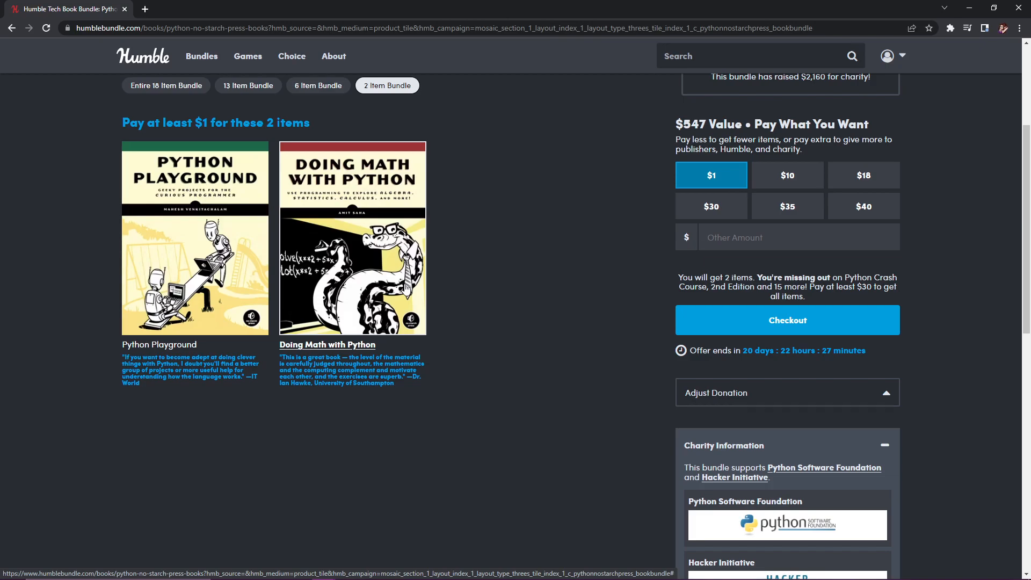
scroll(up, 3)
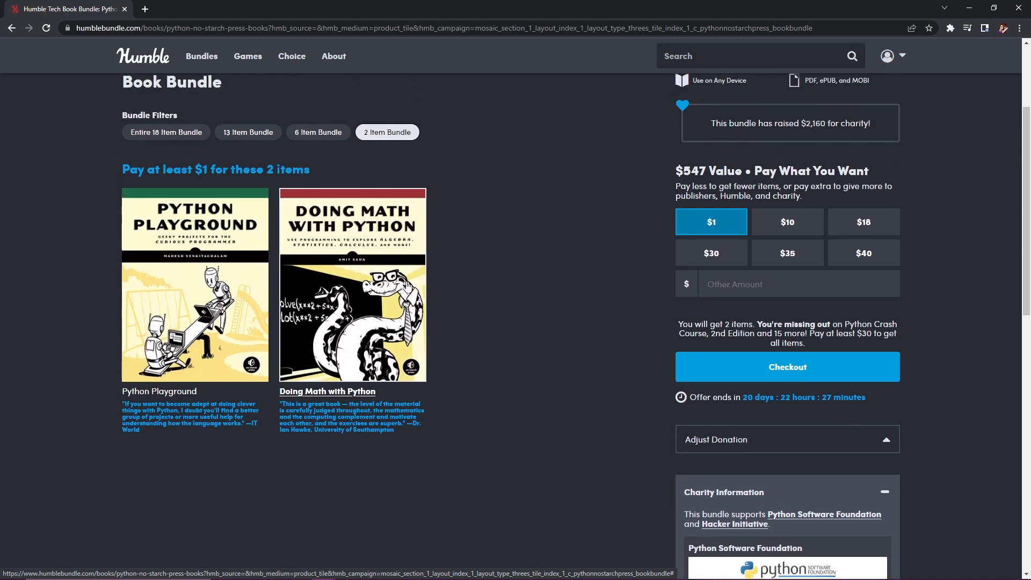
Step: Show the '6 Item Bundle' $10 tier and browse its books, including Serious Python
click(318, 131)
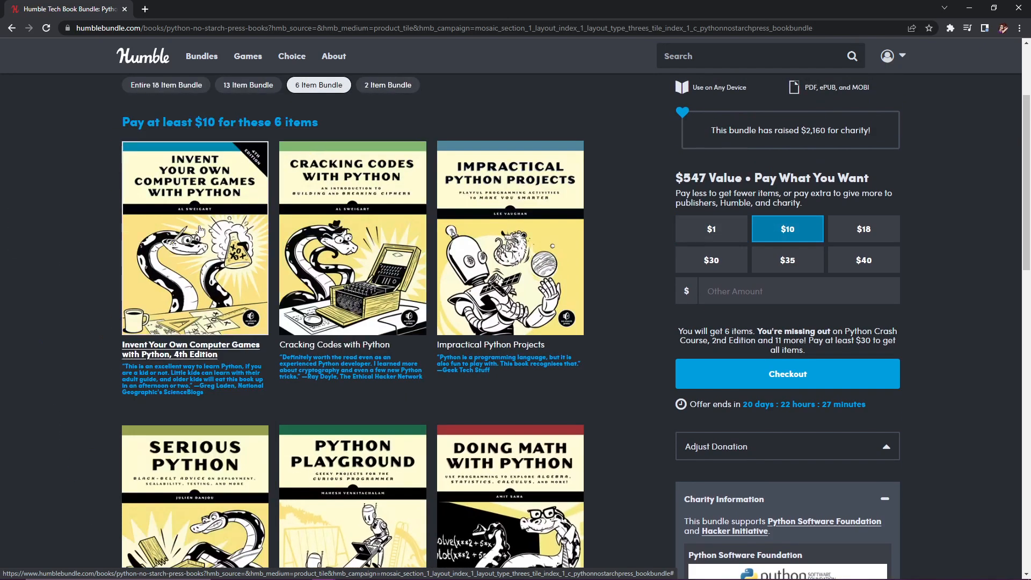
click(387, 85)
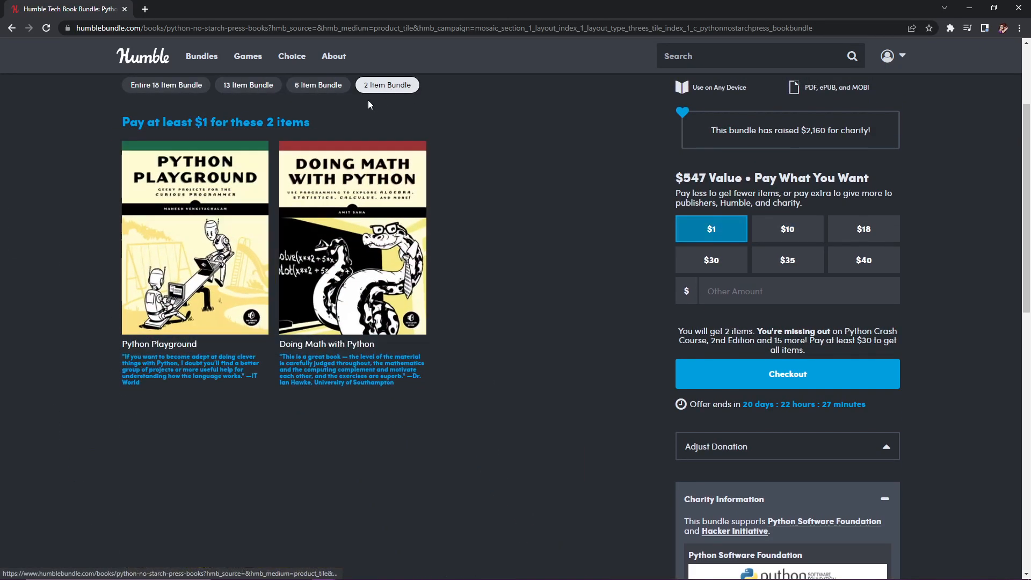
mouse_move(322, 299)
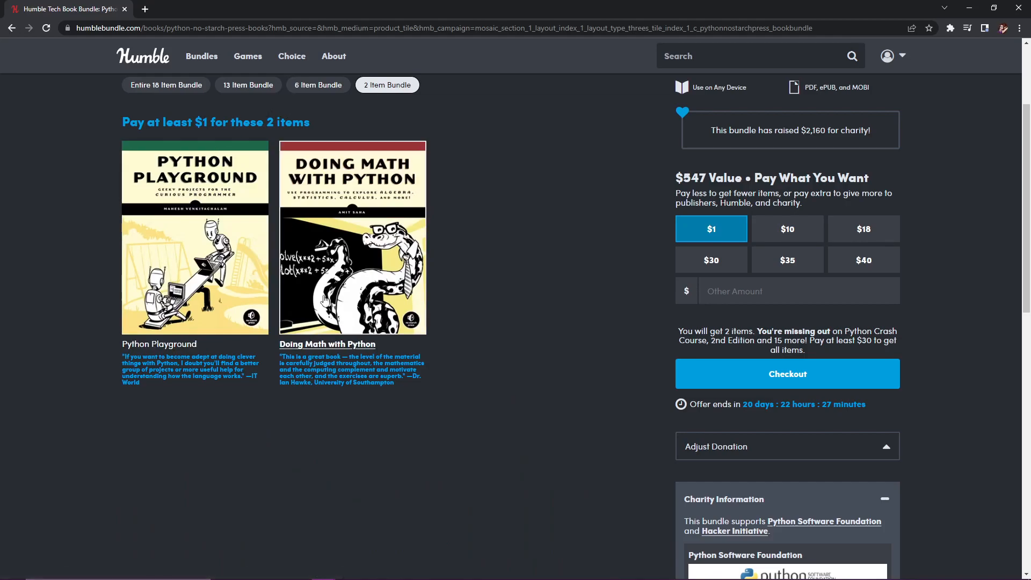
click(317, 85)
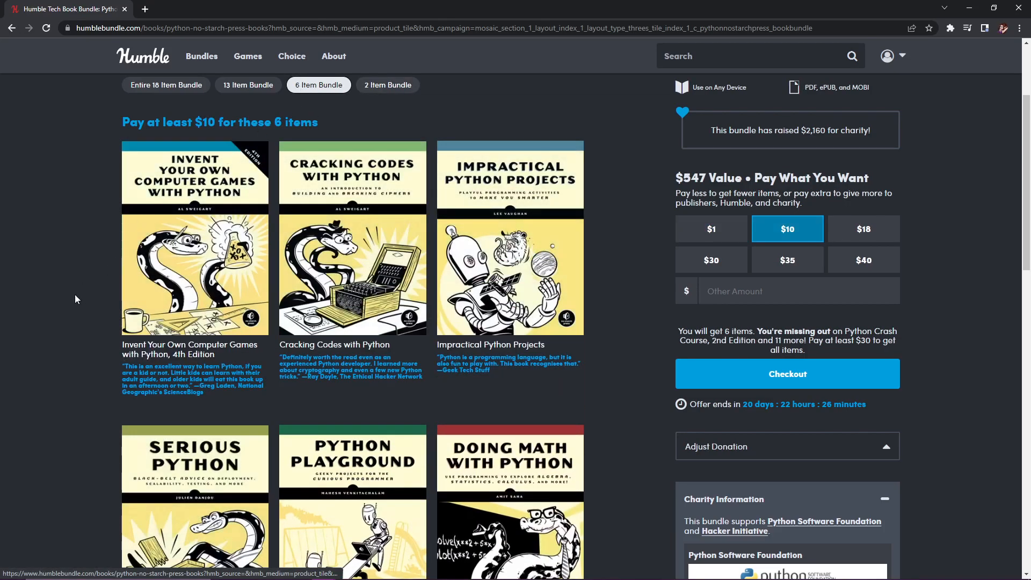
scroll(up, 3)
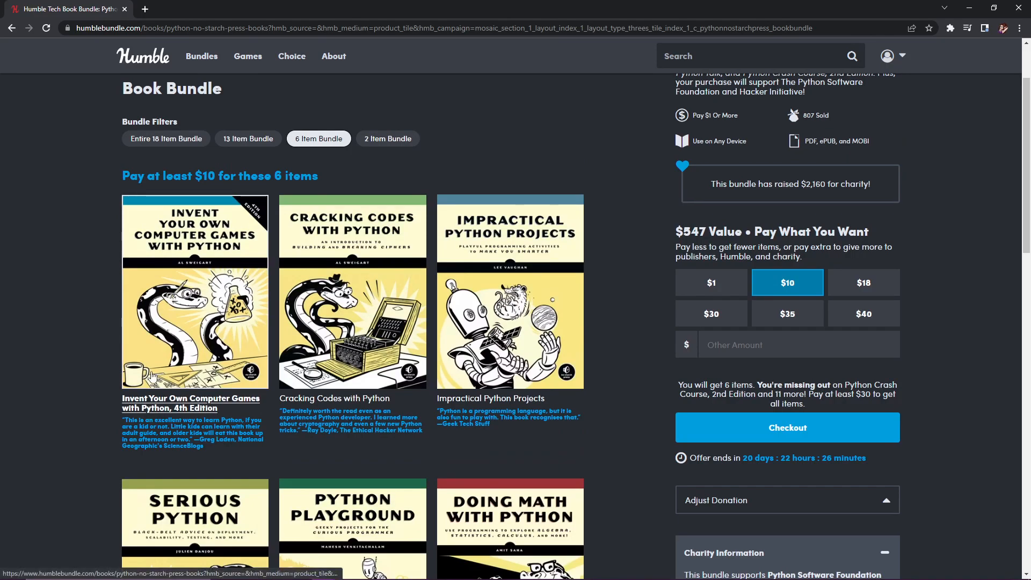
mouse_move(332, 169)
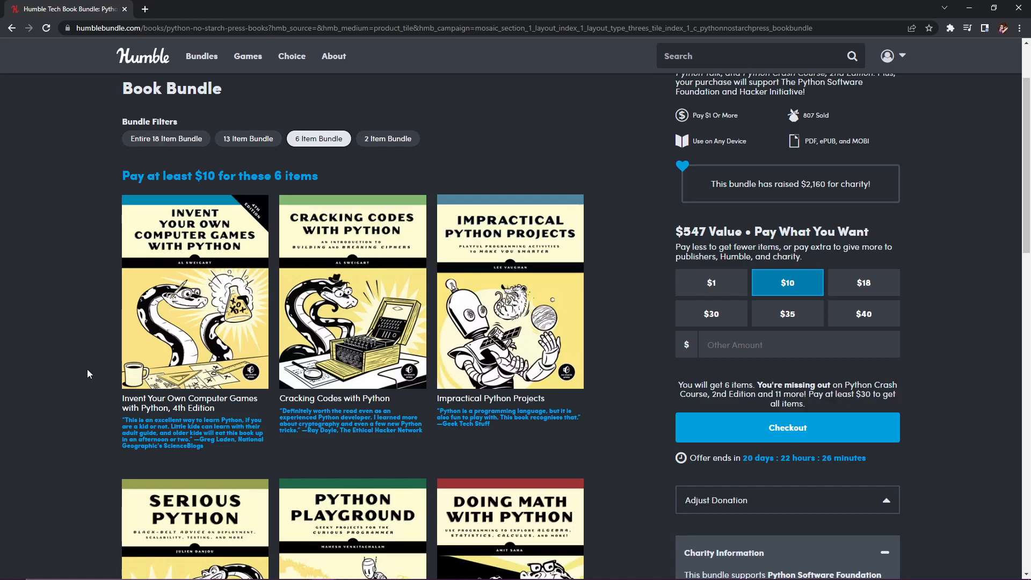
mouse_move(352, 324)
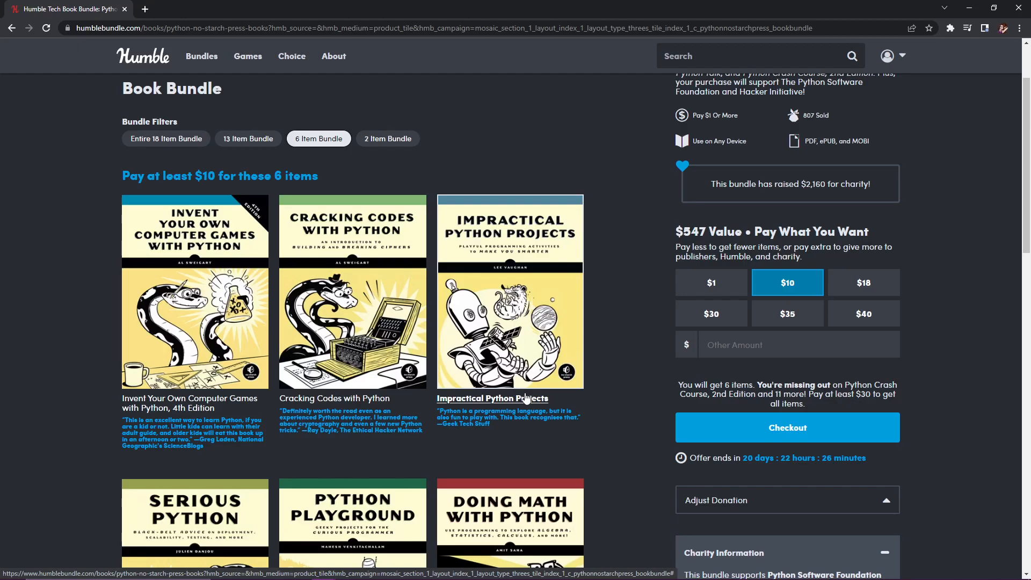
mouse_move(525, 397)
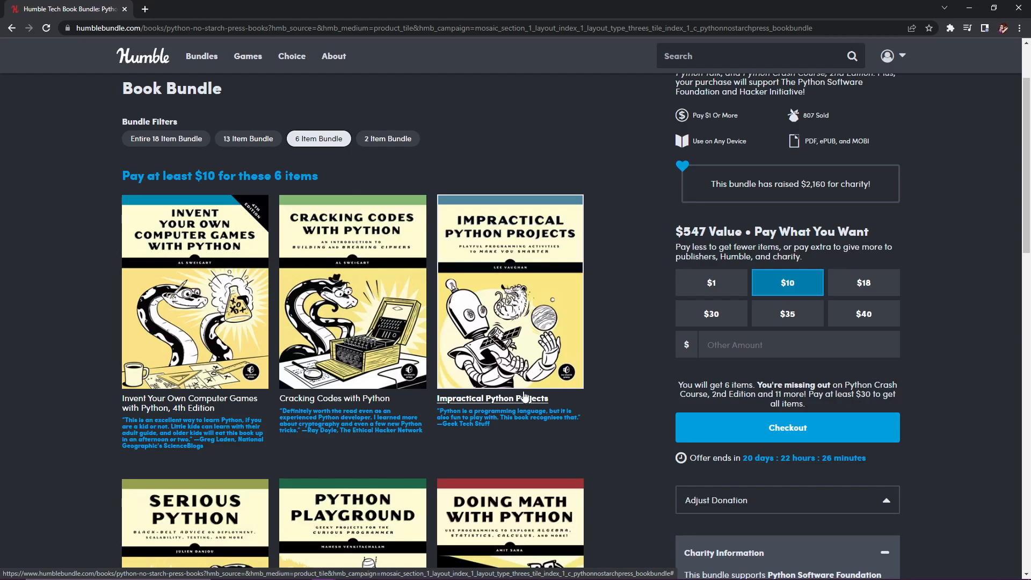
scroll(down, 3)
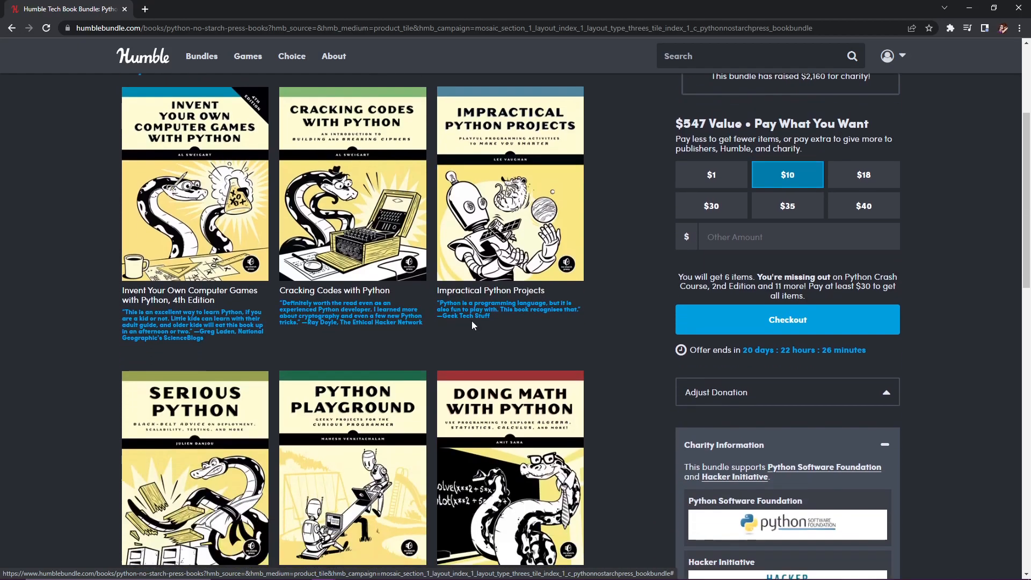
scroll(down, 3)
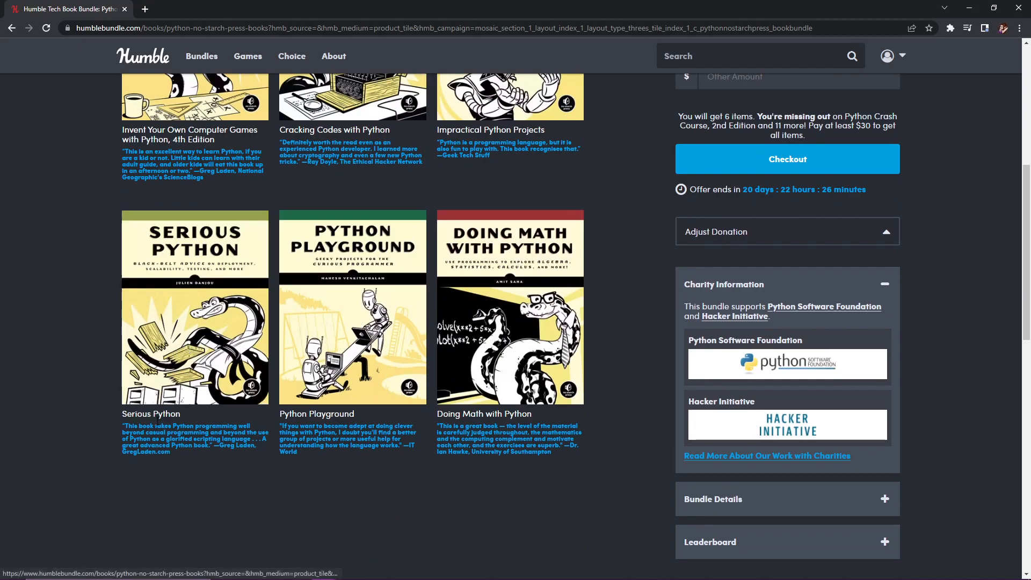
mouse_move(169, 414)
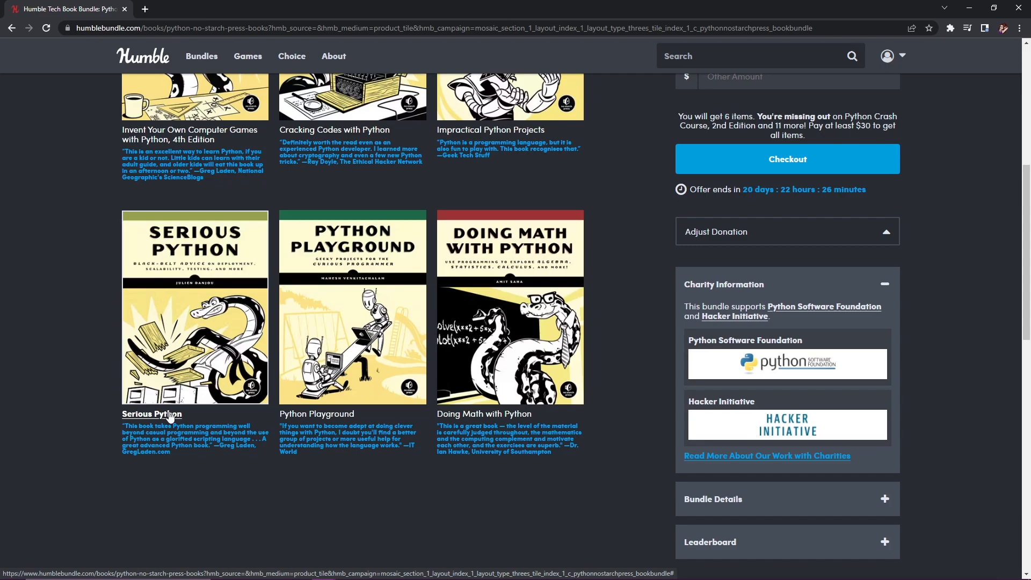
scroll(up, 3)
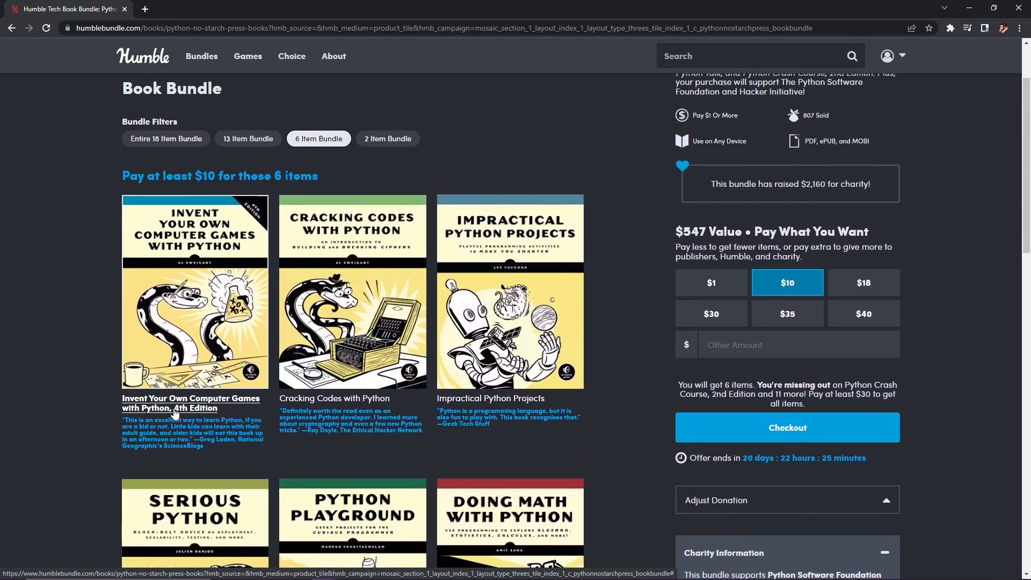
scroll(up, 3)
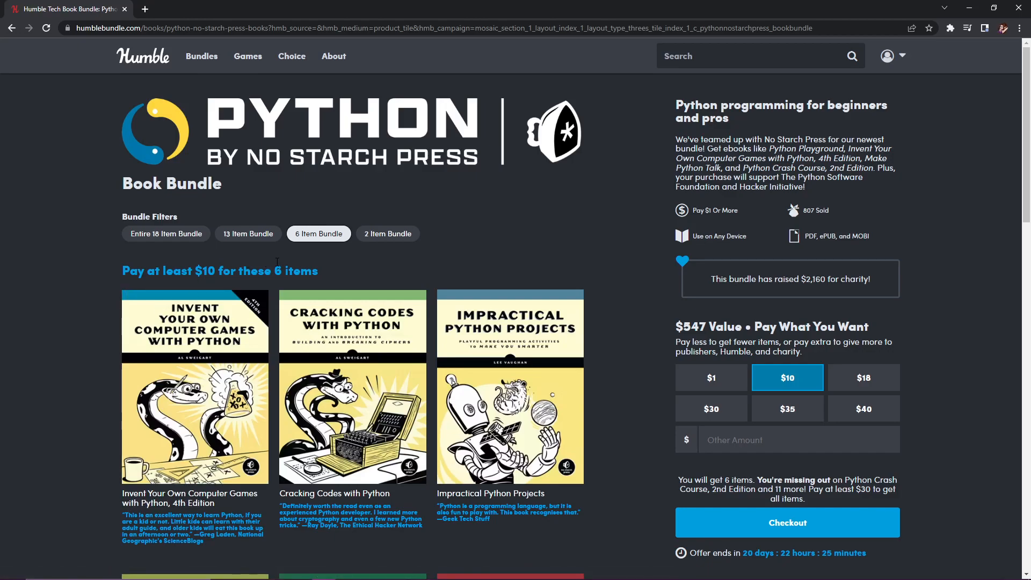
Step: Reselect a bundle filter and keep the six-book $10 tier in view
scroll(down, 3)
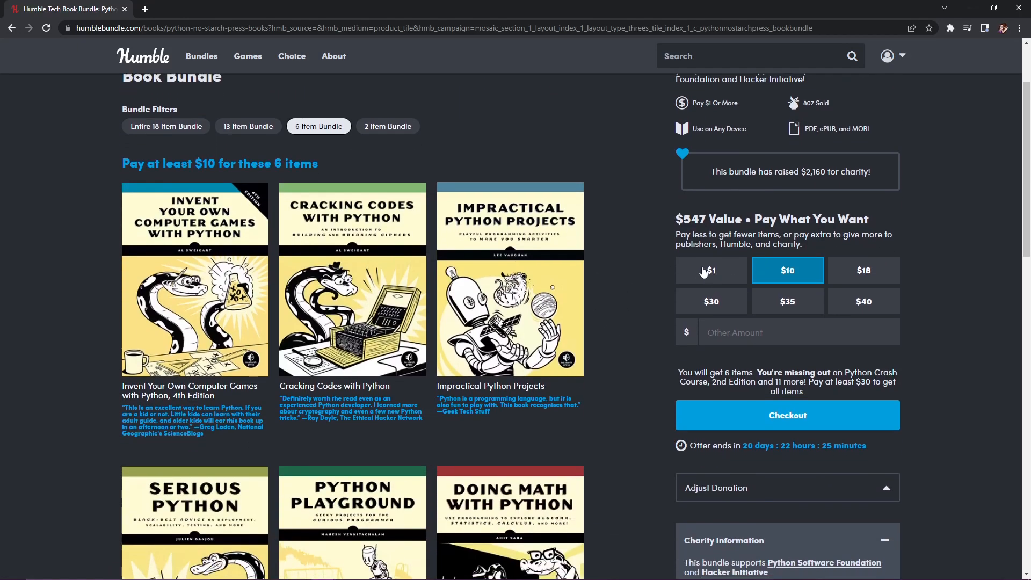
mouse_move(587, 202)
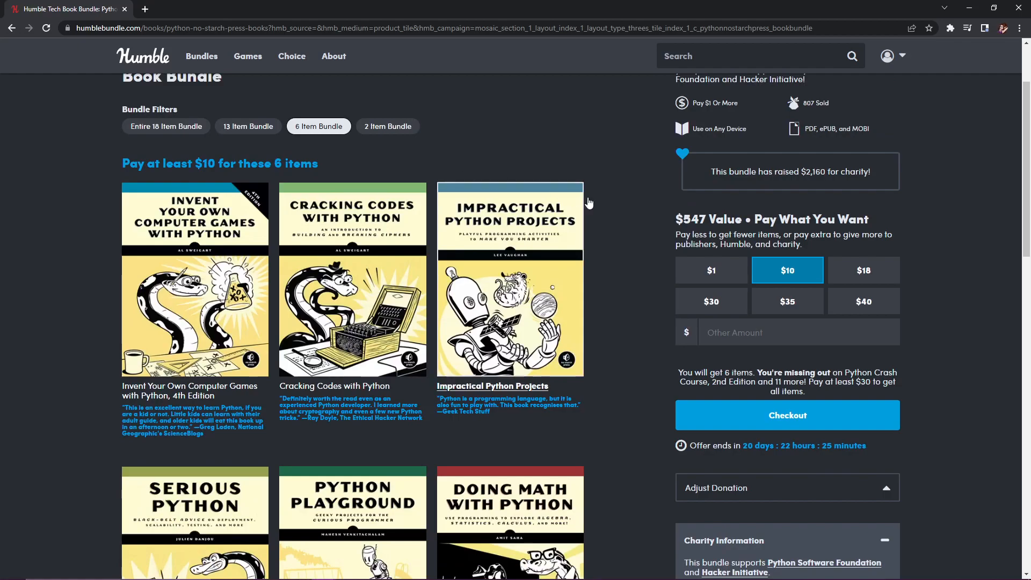
click(387, 126)
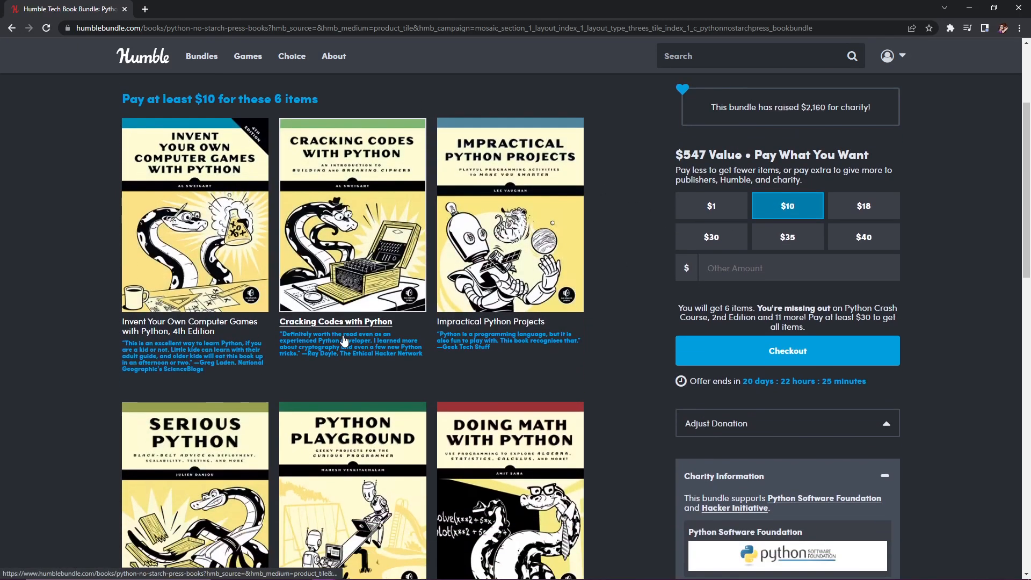
scroll(up, 3)
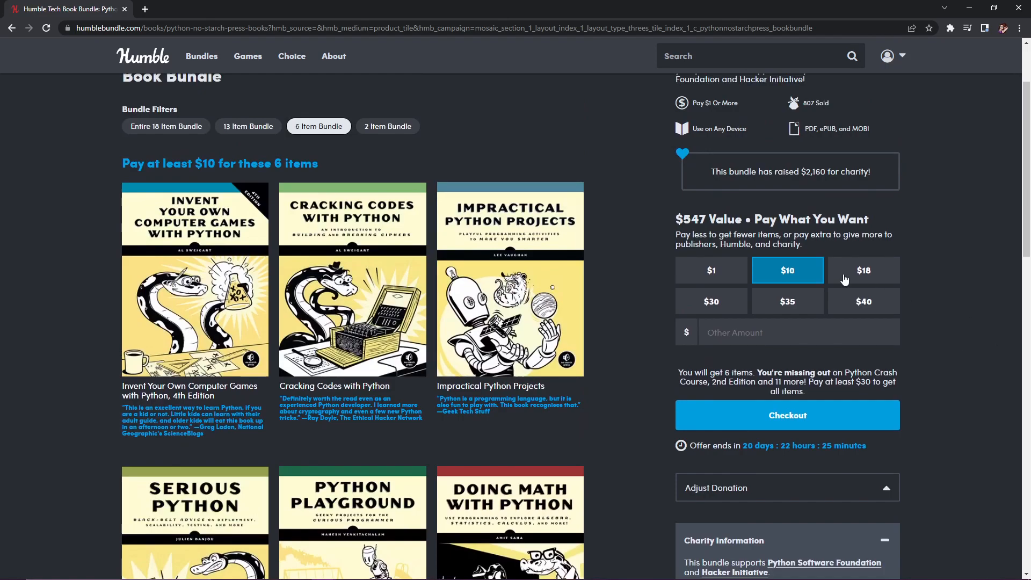
mouse_move(248, 126)
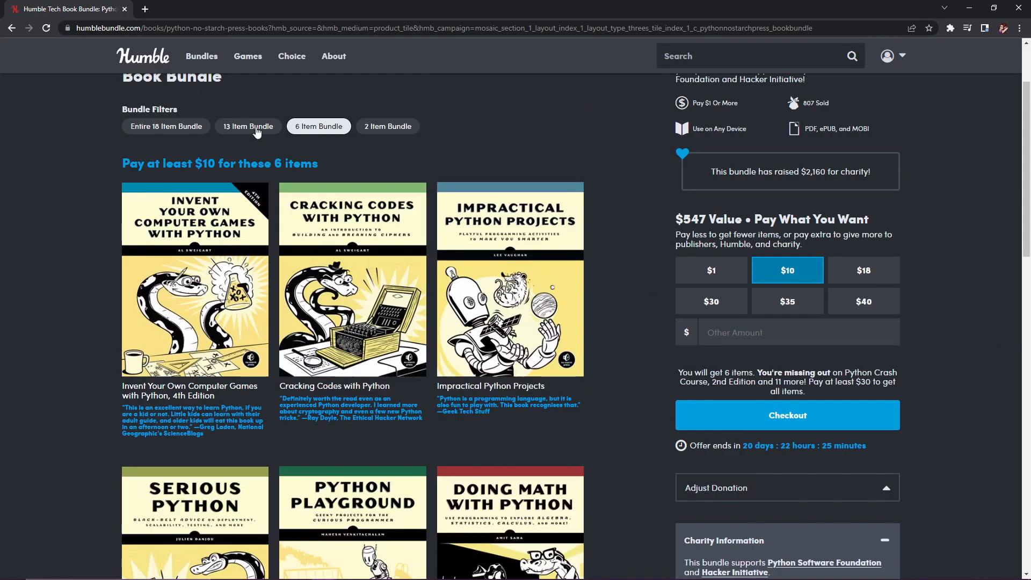
Step: Filter to the '13 Item Bundle' $18 tier and browse books like Real-World Python
click(248, 127)
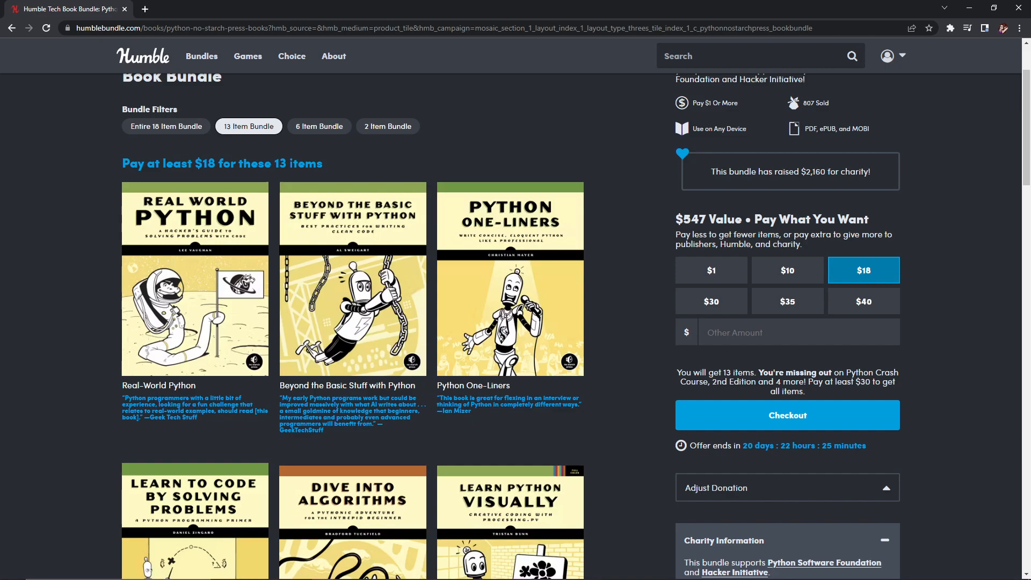
mouse_move(82, 343)
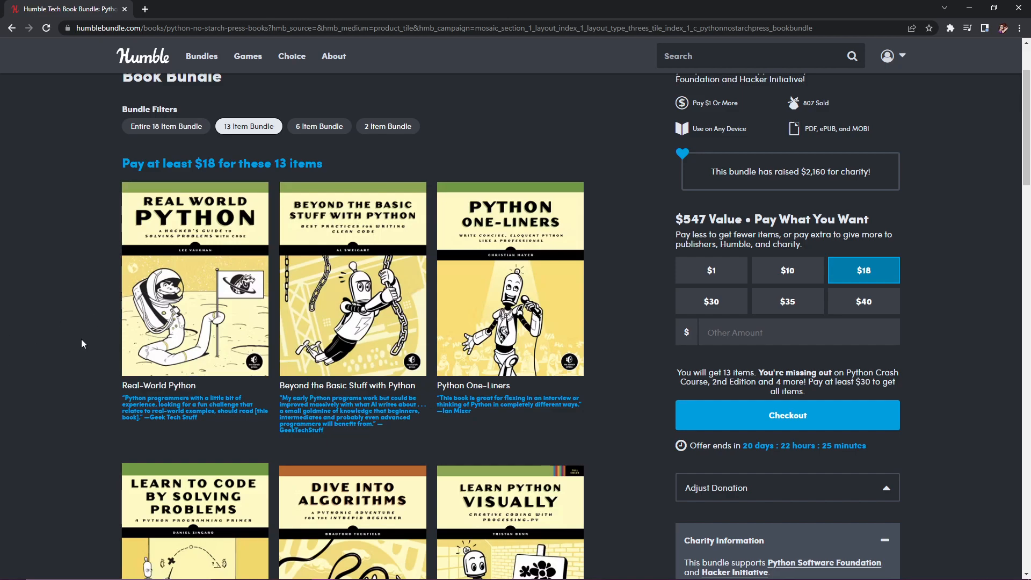
mouse_move(89, 340)
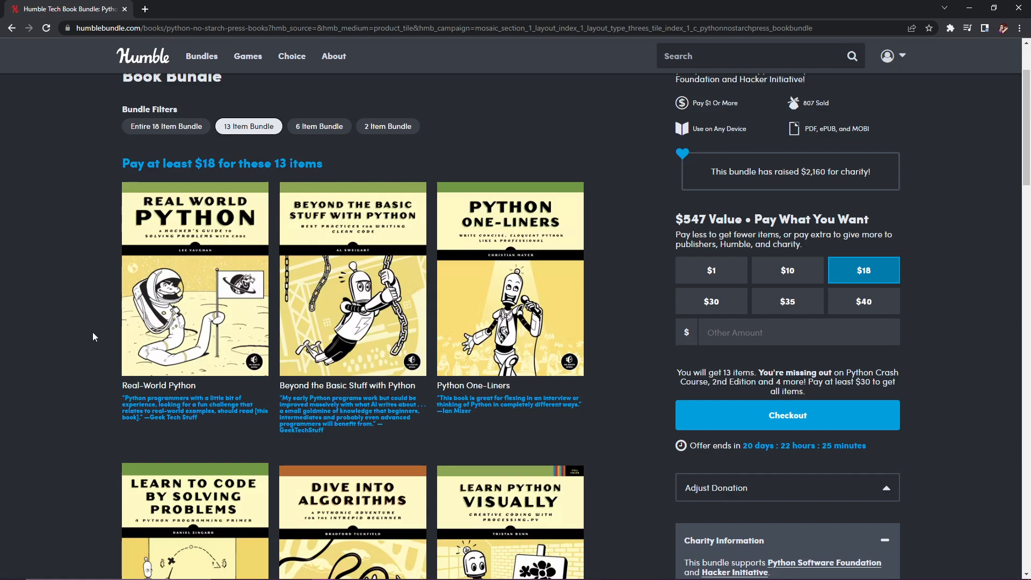
scroll(down, 3)
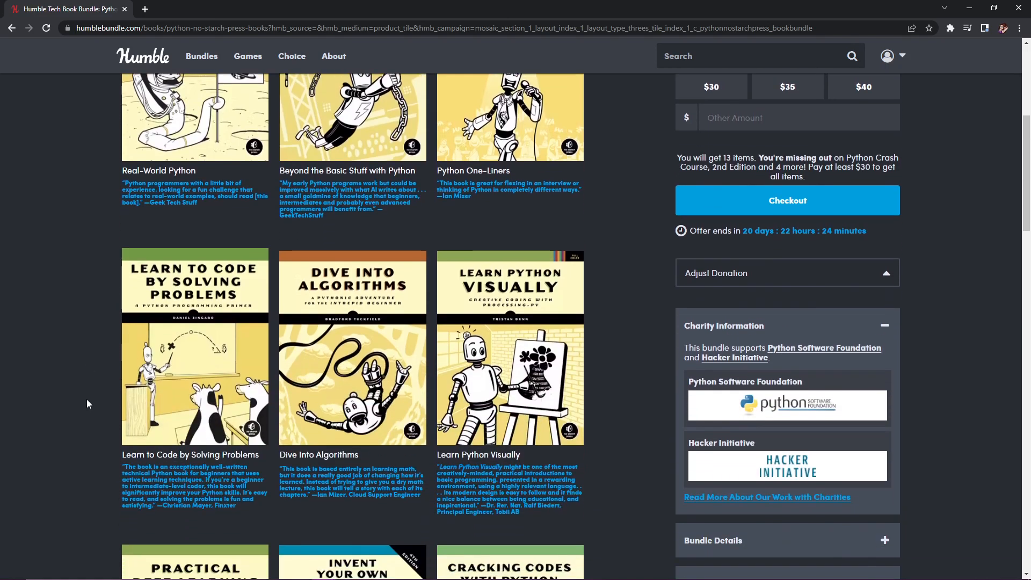
mouse_move(141, 402)
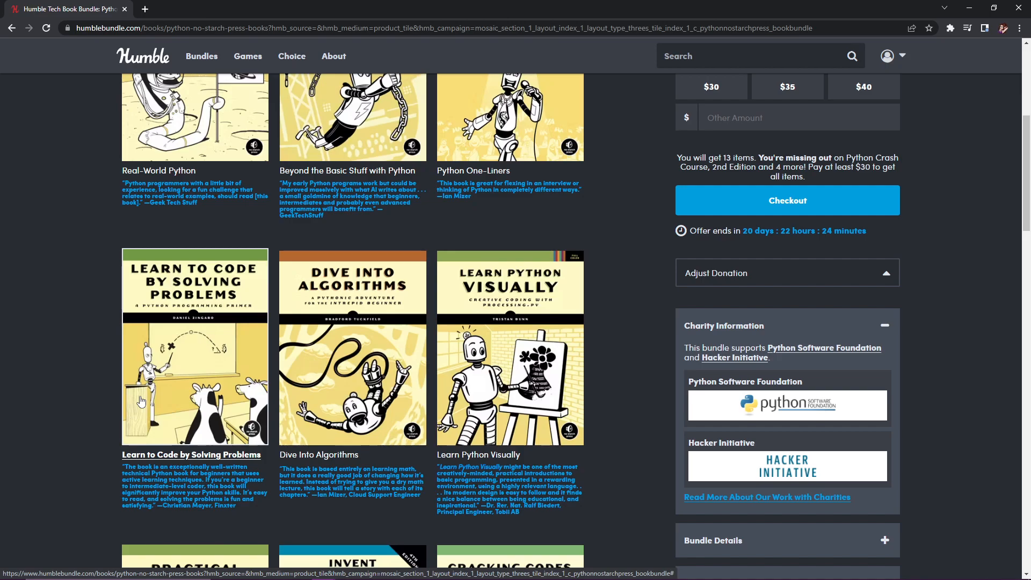
mouse_move(192, 390)
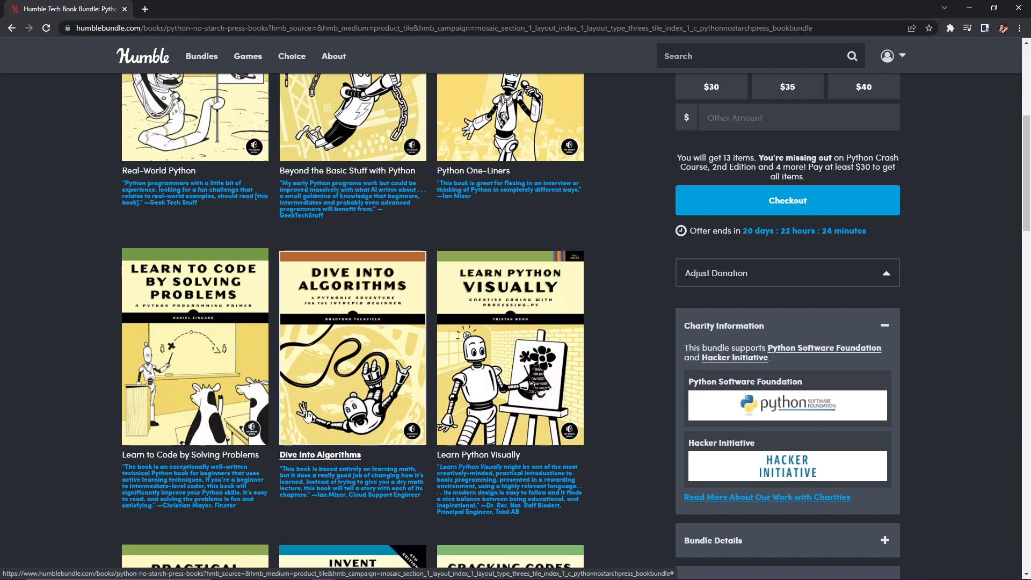
mouse_move(478, 434)
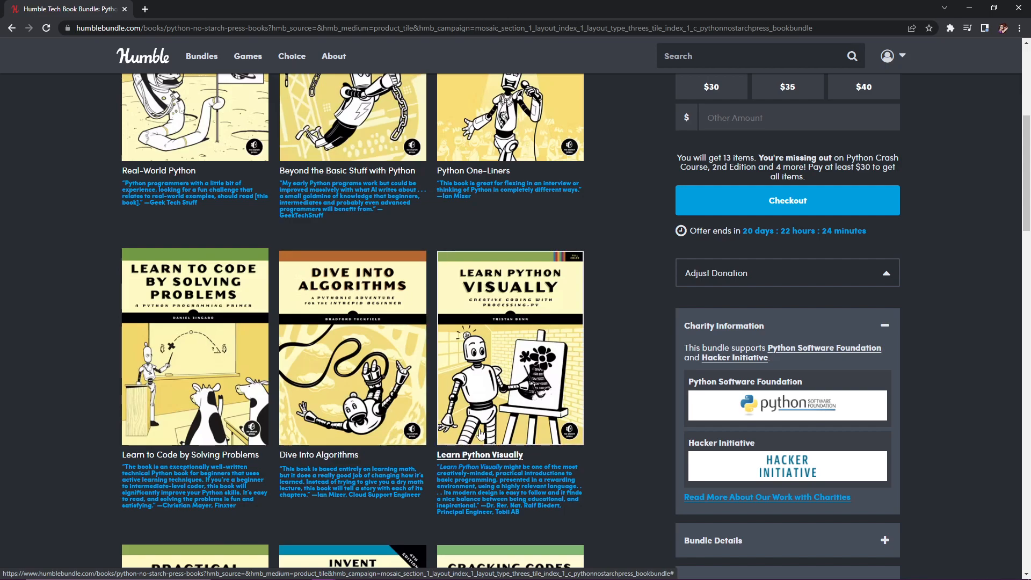
mouse_move(482, 435)
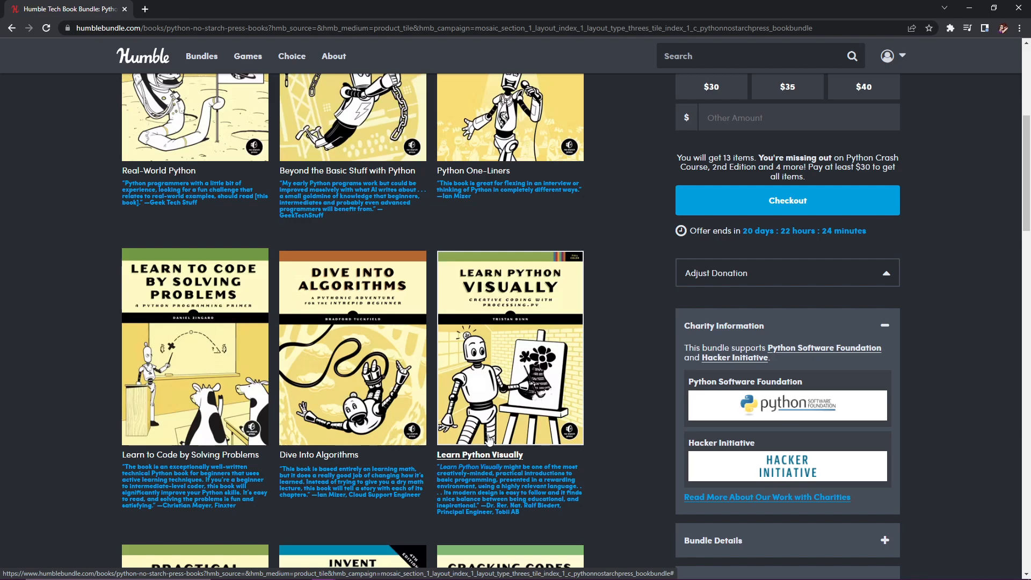
scroll(down, 3)
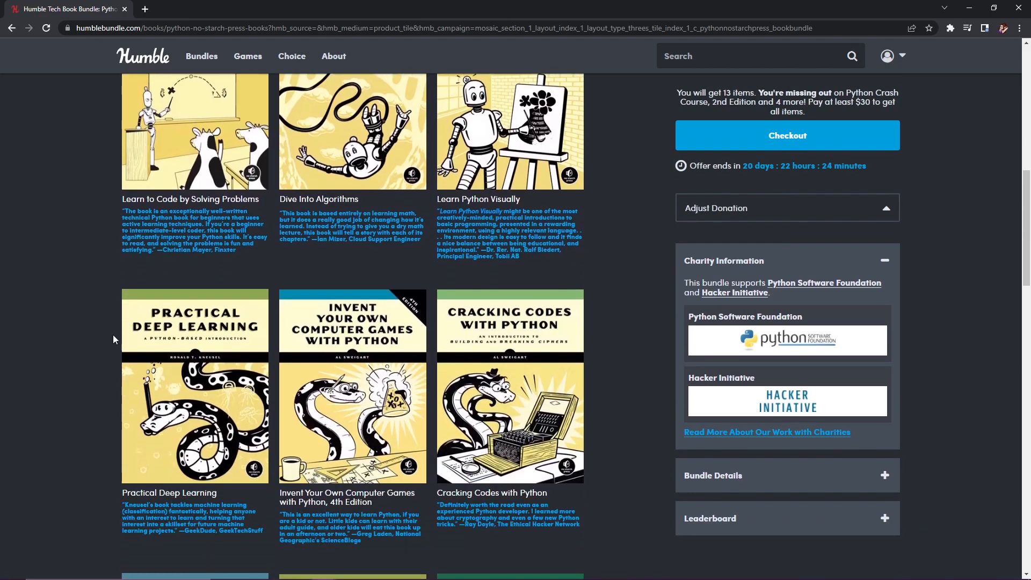
scroll(down, 3)
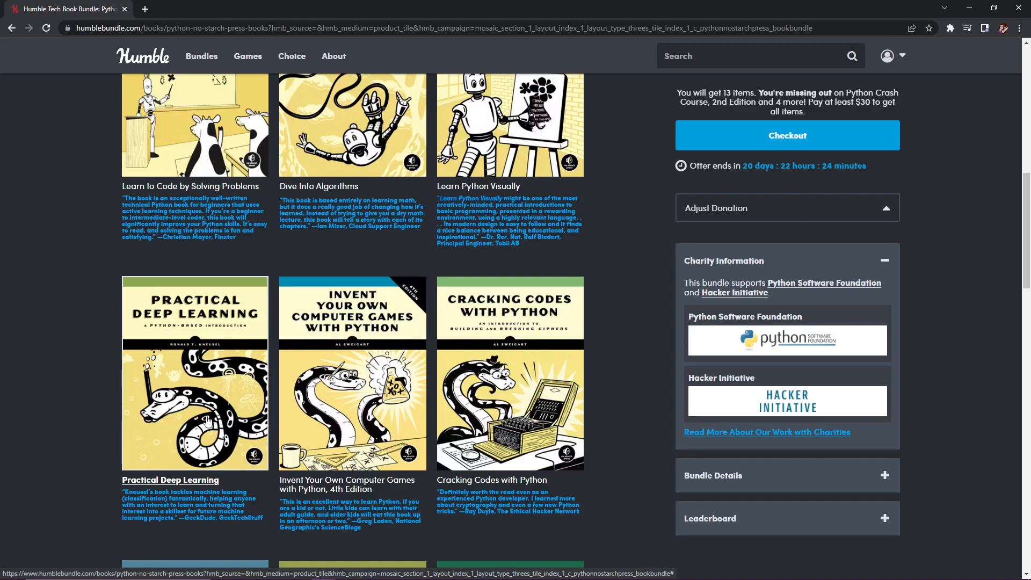
scroll(up, 3)
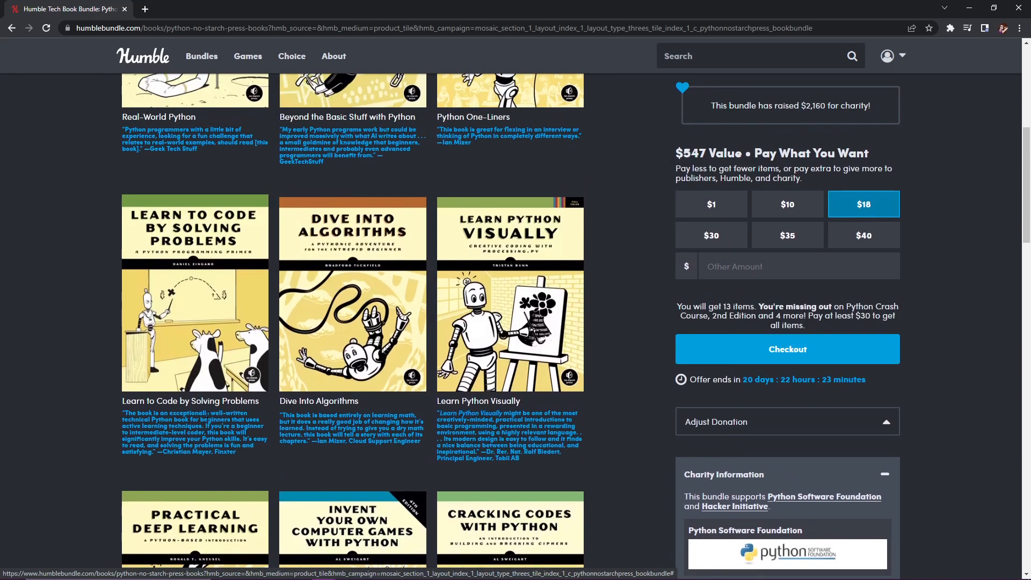
scroll(up, 3)
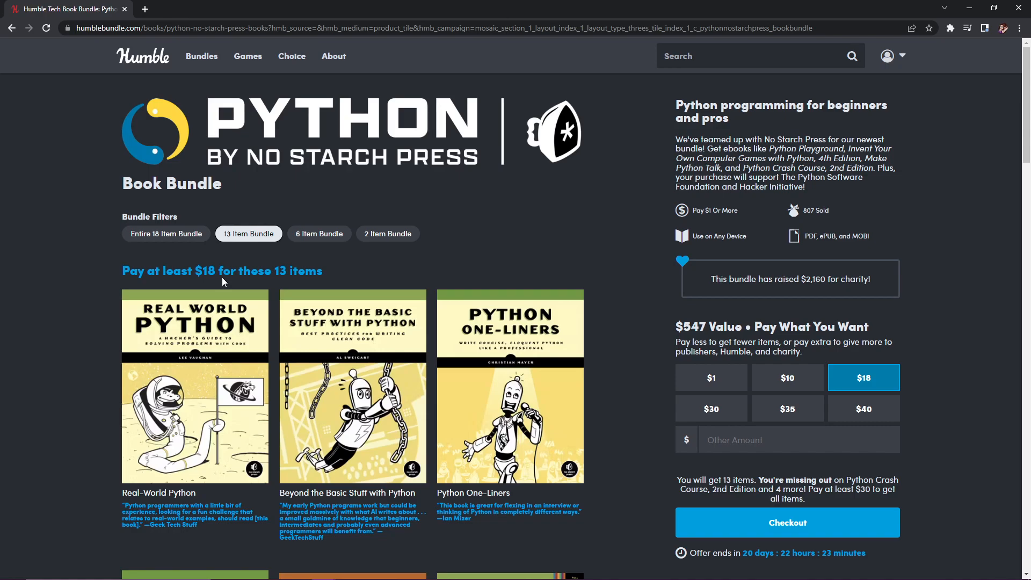
mouse_move(197, 258)
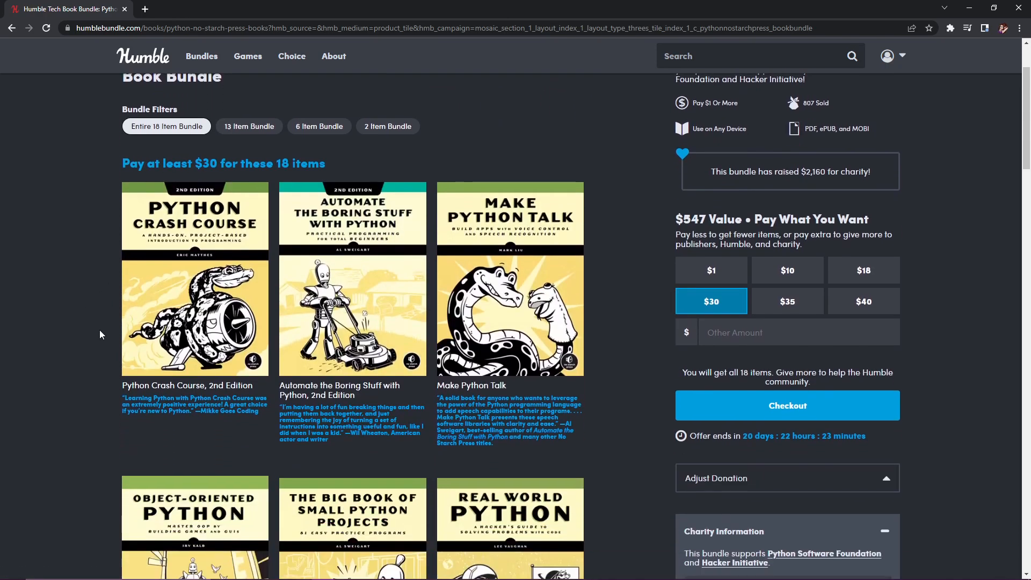
mouse_move(117, 331)
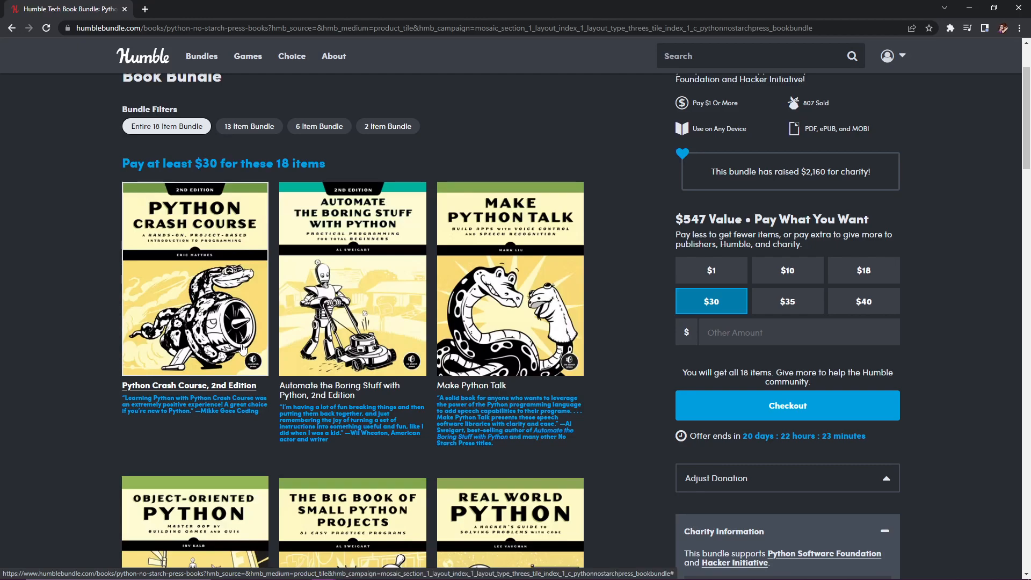
mouse_move(377, 273)
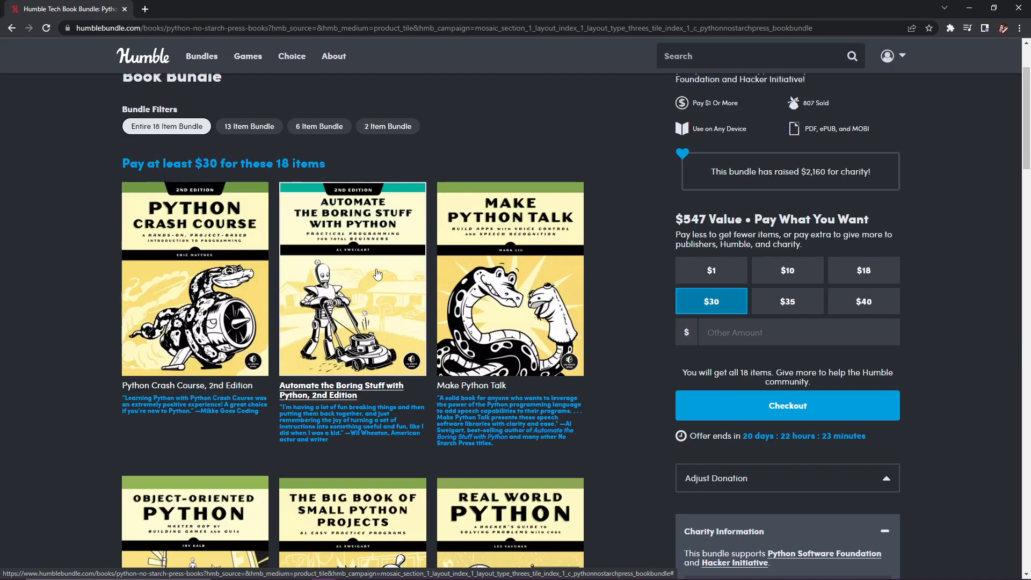
mouse_move(383, 300)
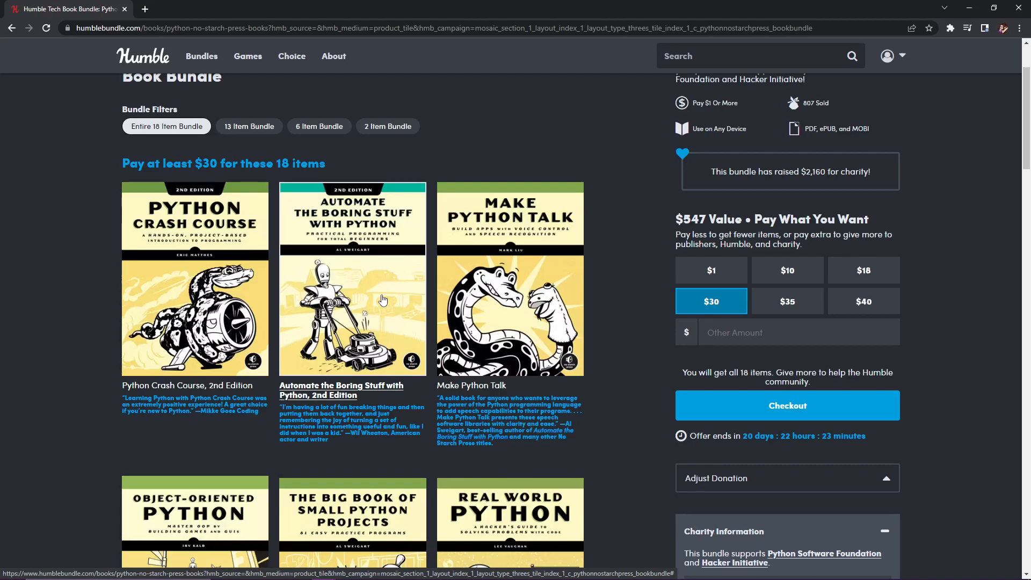
mouse_move(487, 313)
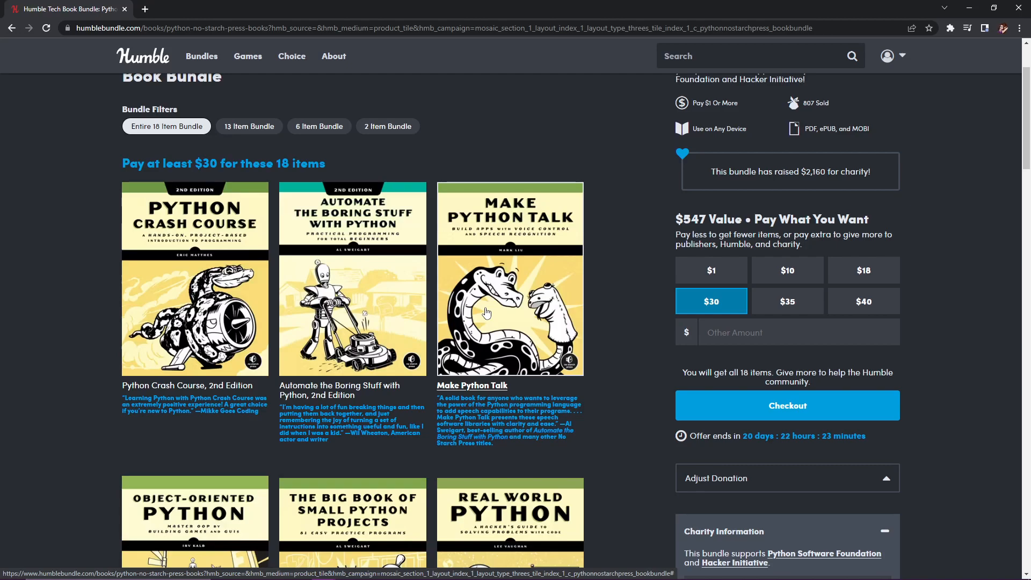
Step: Browse the entire 18-item $30 tier, starting with Python Crash Course, 2nd Edition
scroll(down, 3)
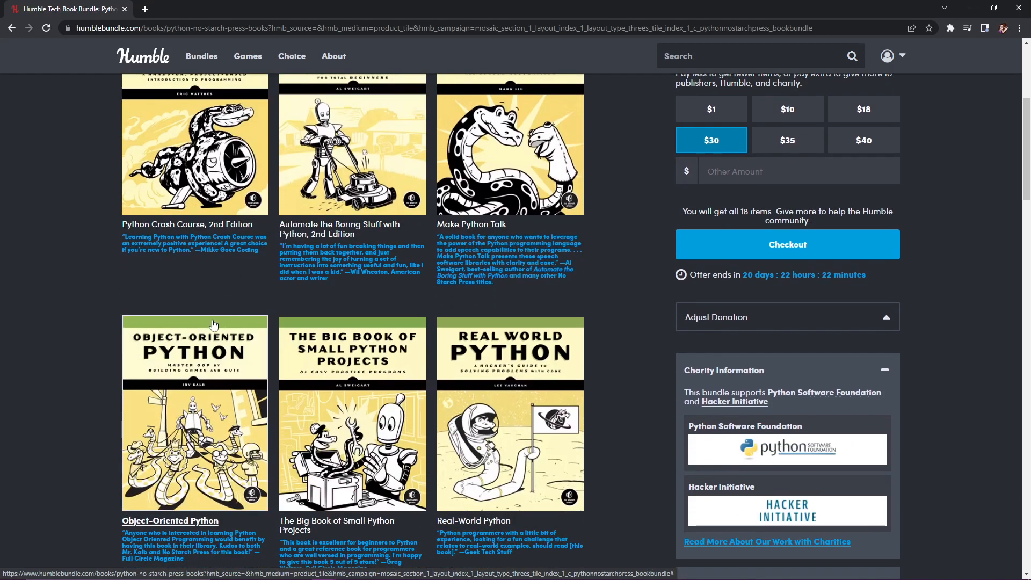
scroll(down, 3)
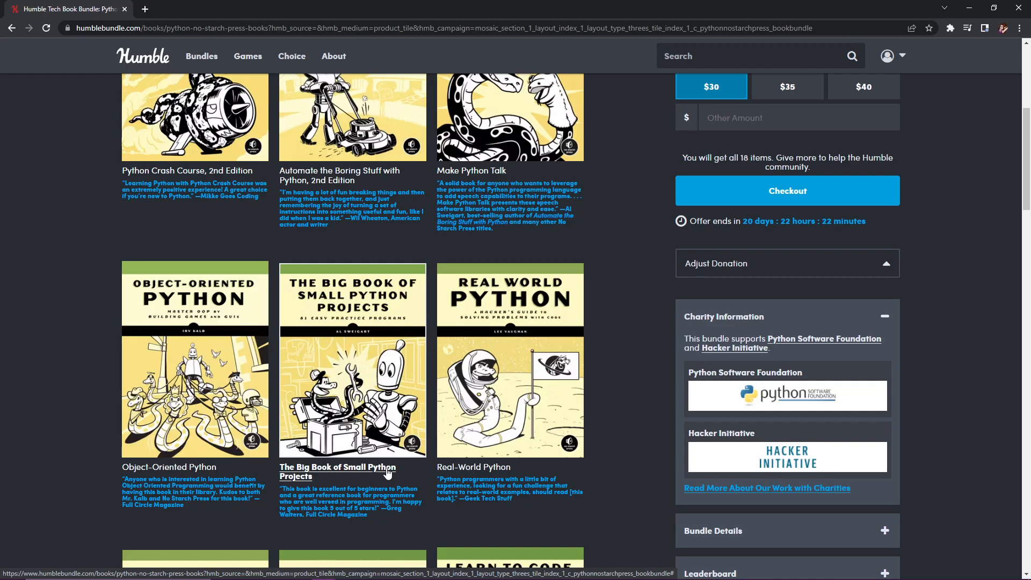
scroll(up, 3)
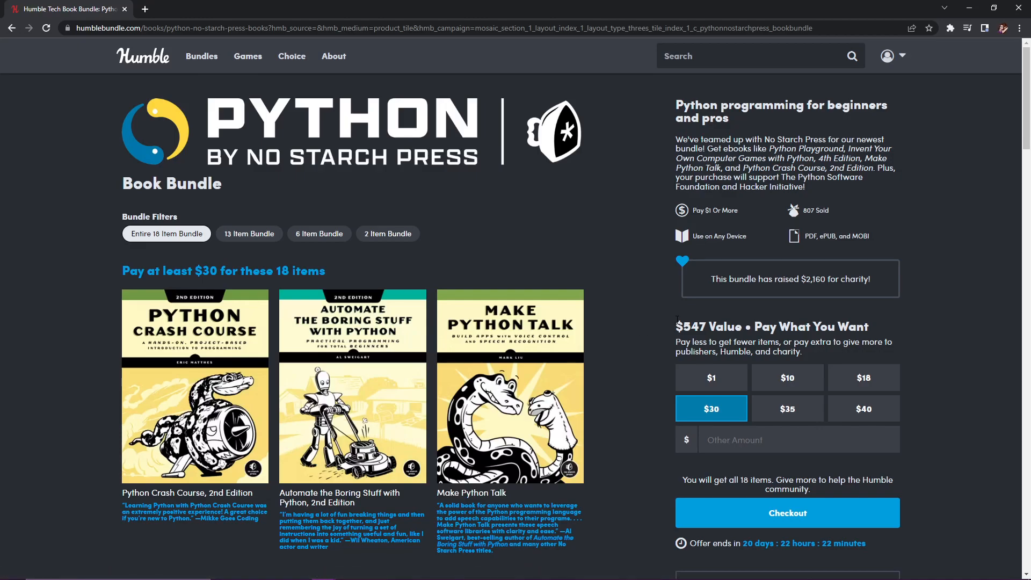
mouse_move(665, 335)
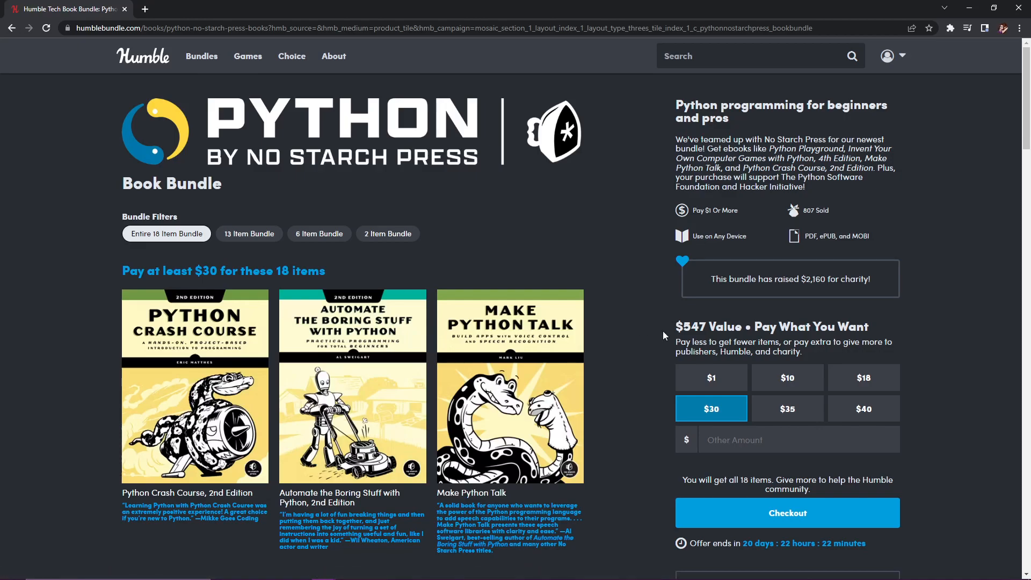
Step: Highlight the $547 total value in the bundle's Value heading
double_click(696, 327)
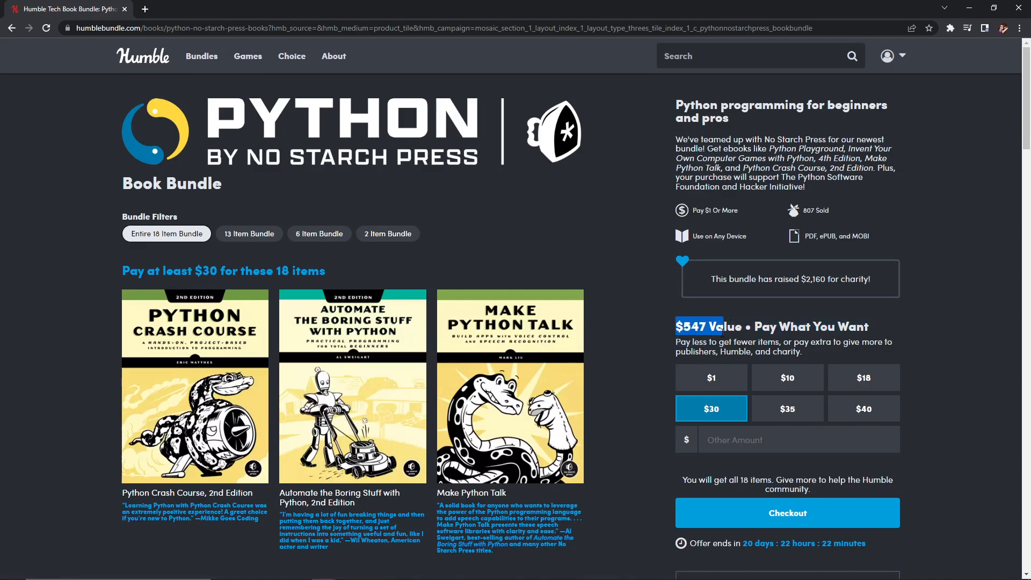